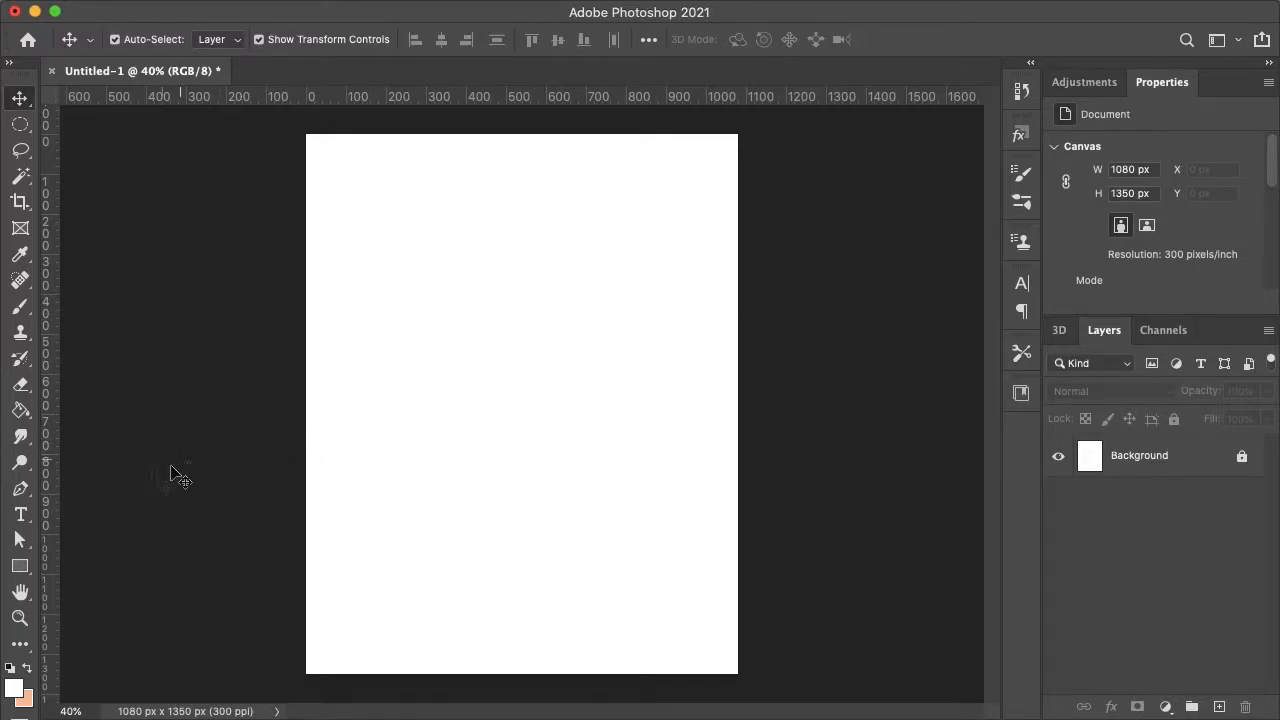
# Step: Type BEES? on the canvas and drag the text to the canvas centre
pyautogui.click(20, 514)
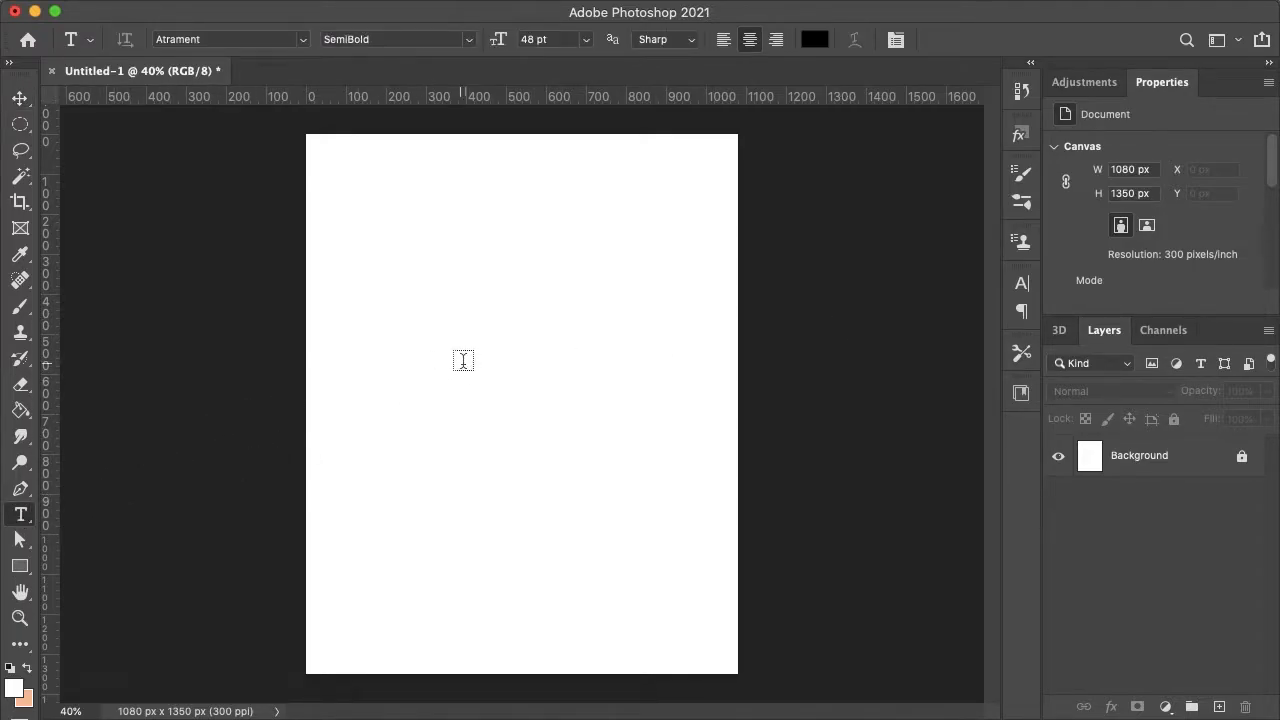
pyautogui.write('BEES?')
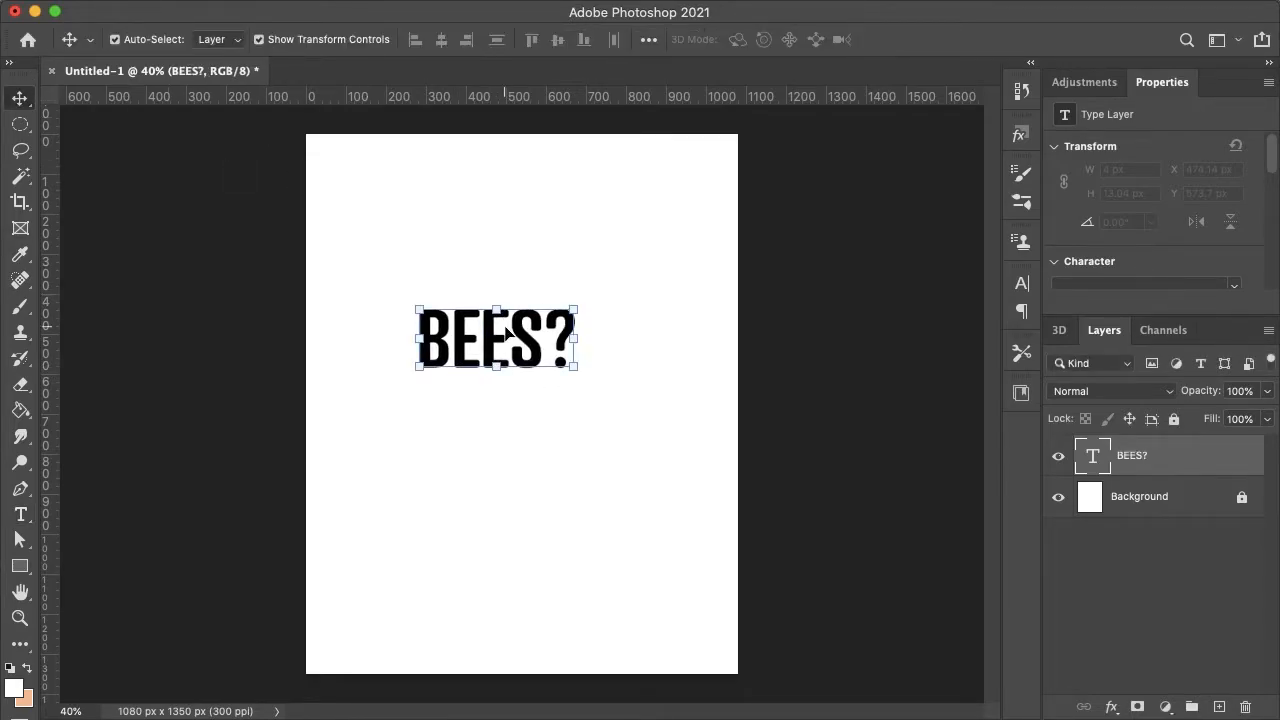
pyautogui.moveTo(495, 338); pyautogui.dragTo(560, 338)
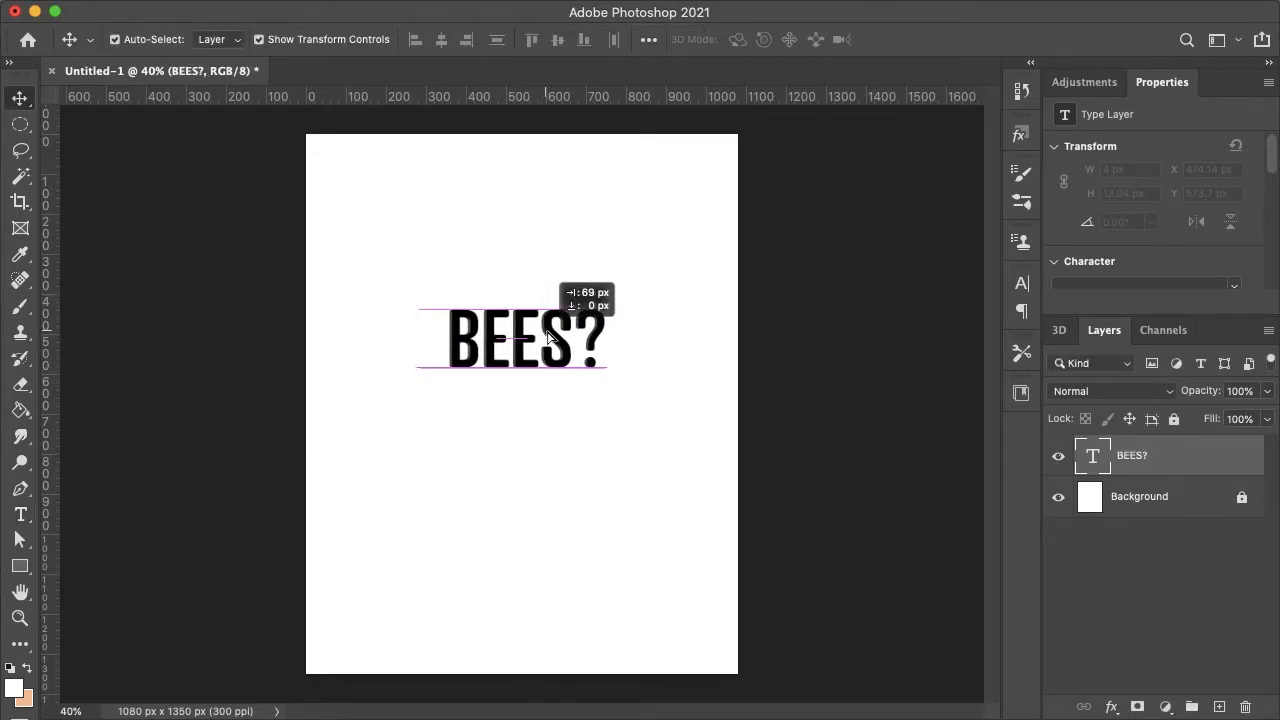
pyautogui.moveTo(530, 337); pyautogui.dragTo(545, 390)
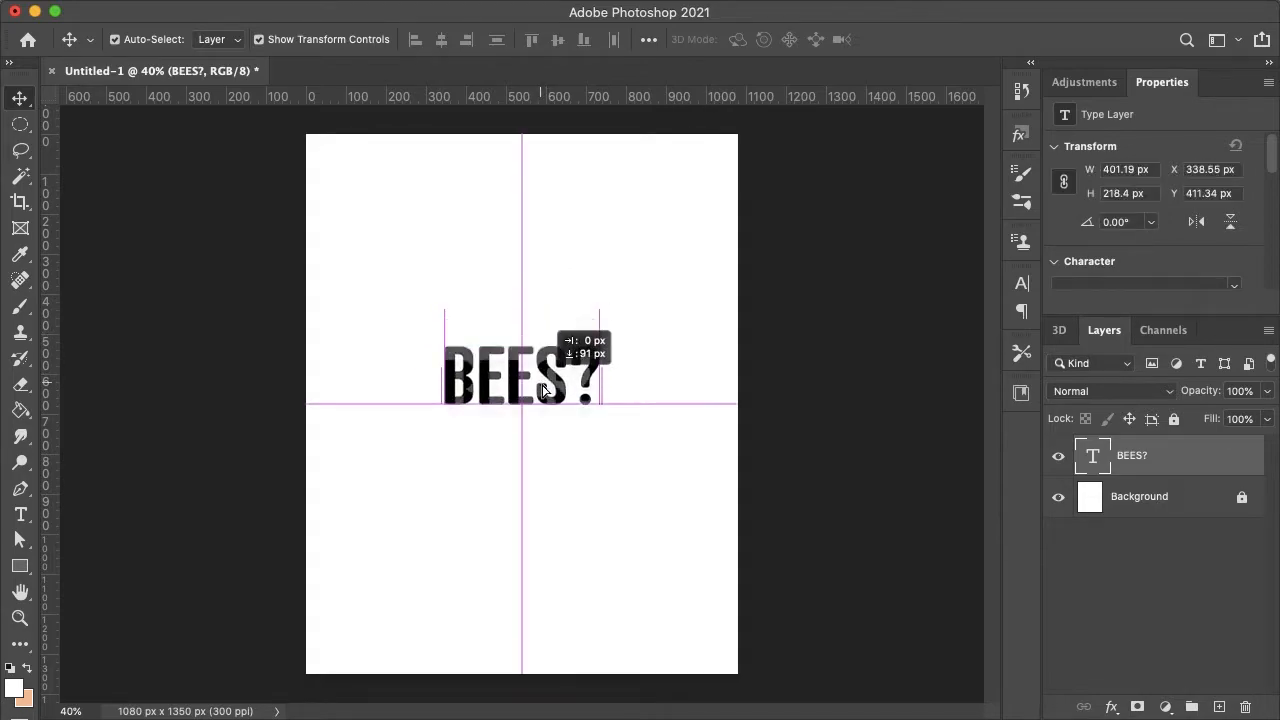
pyautogui.moveTo(540, 390); pyautogui.dragTo(540, 420)
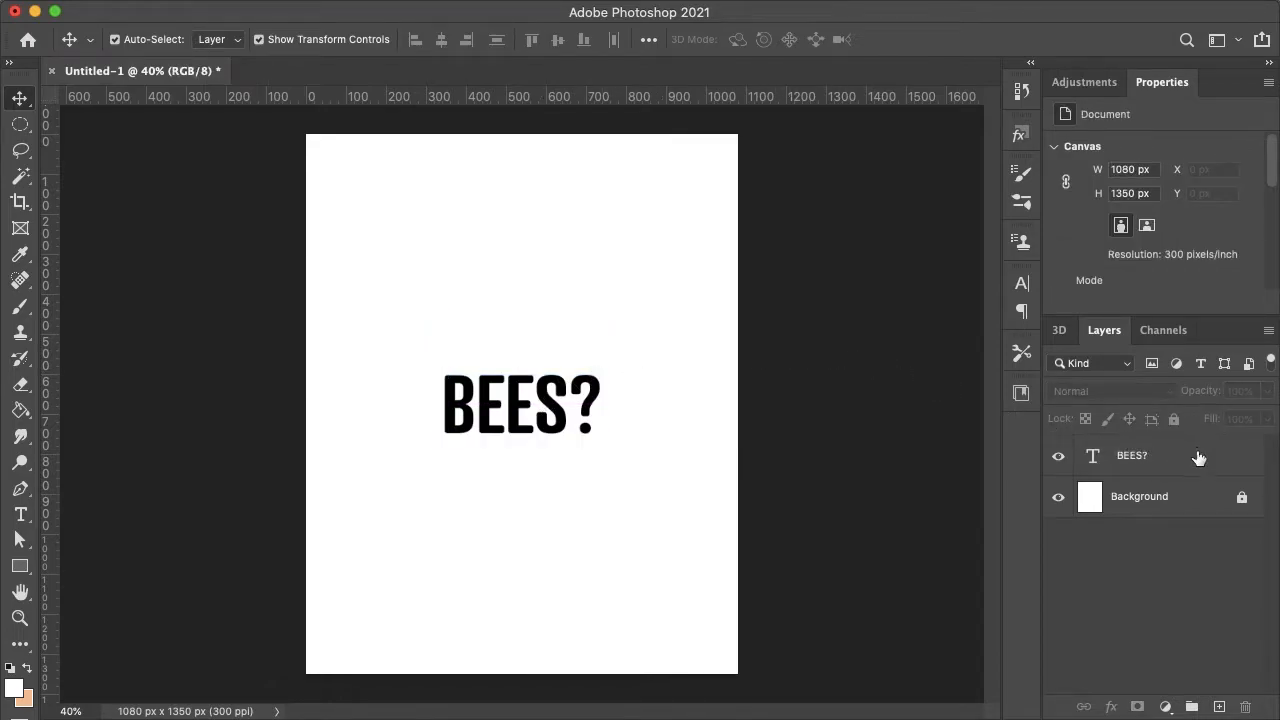
# Step: Convert the BEES? layer to a smart object and apply a 12-pixel Gaussian Blur
pyautogui.rightClick(1131, 455)
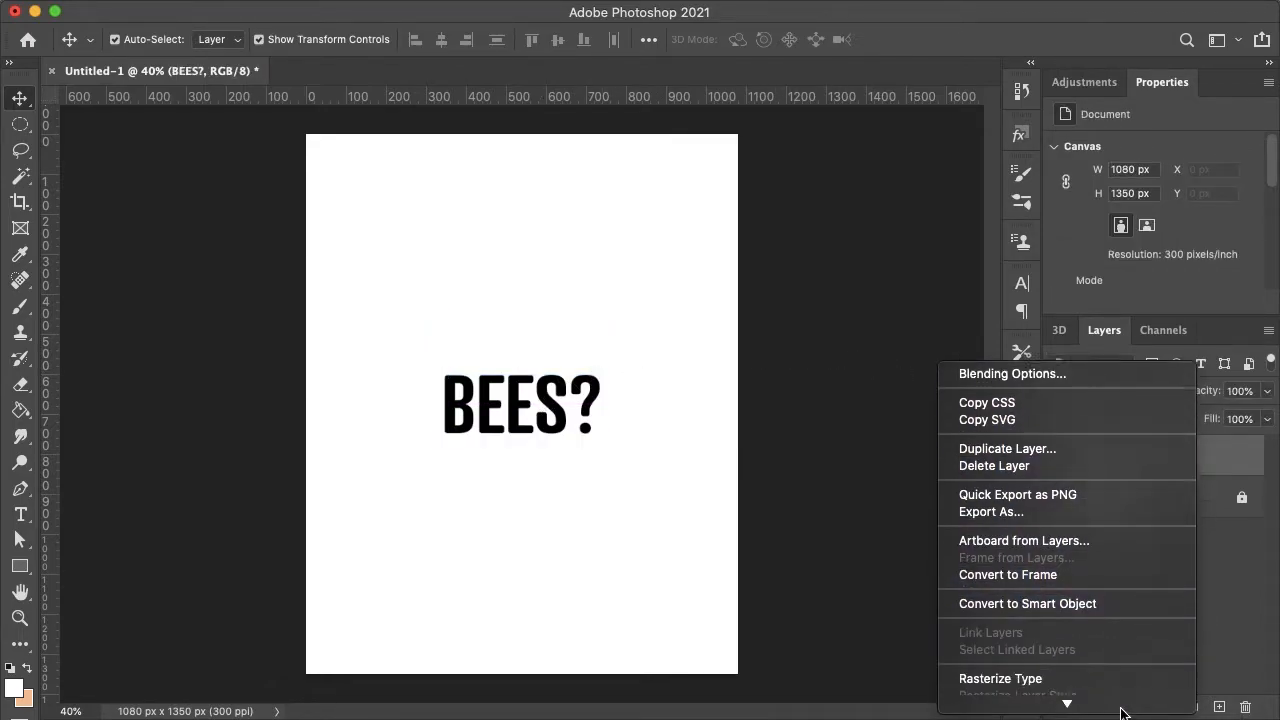
pyautogui.click(1026, 603)
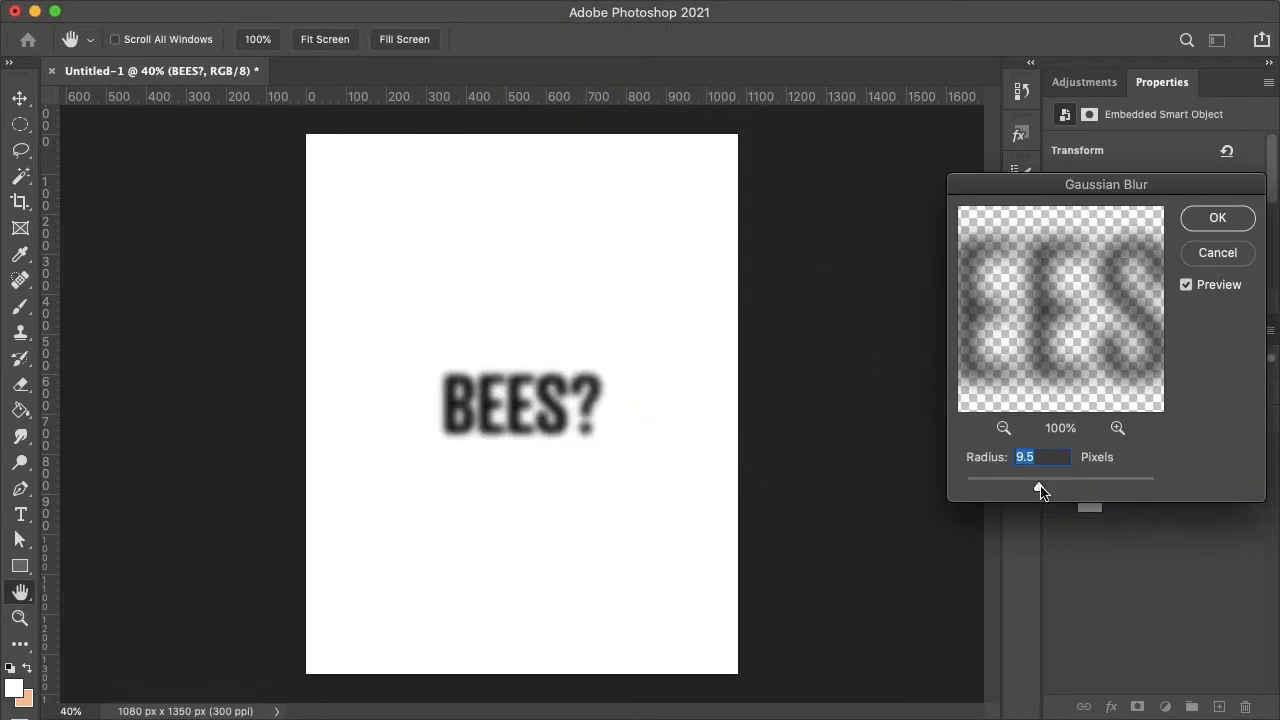
pyautogui.moveTo(1040, 491); pyautogui.dragTo(1024, 491)
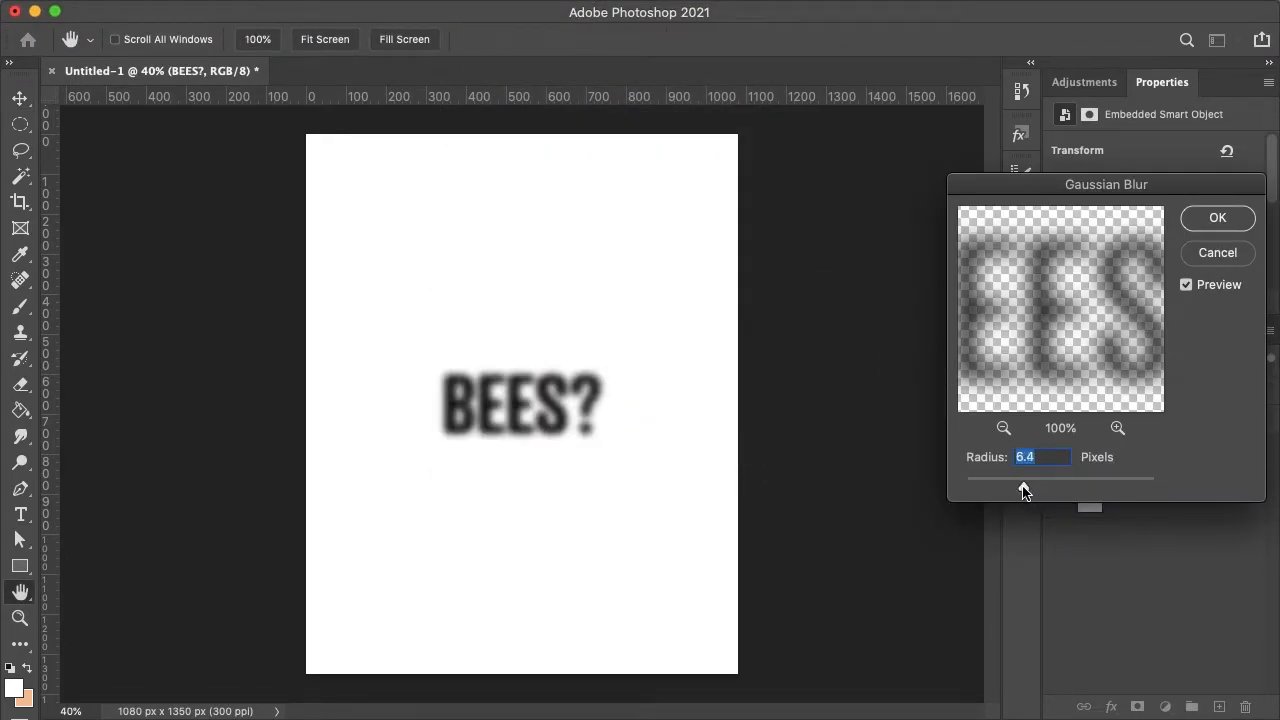
pyautogui.moveTo(1024, 490); pyautogui.dragTo(1062, 488)
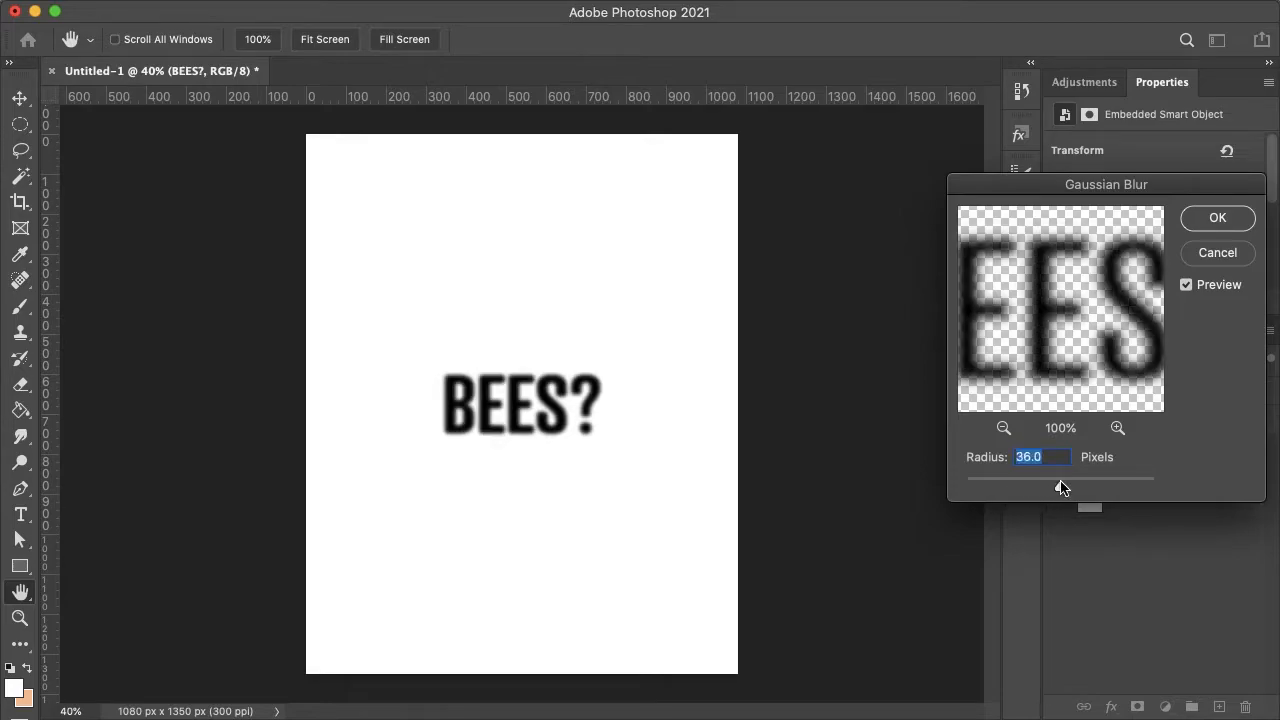
pyautogui.moveTo(1070, 488); pyautogui.dragTo(1055, 488)
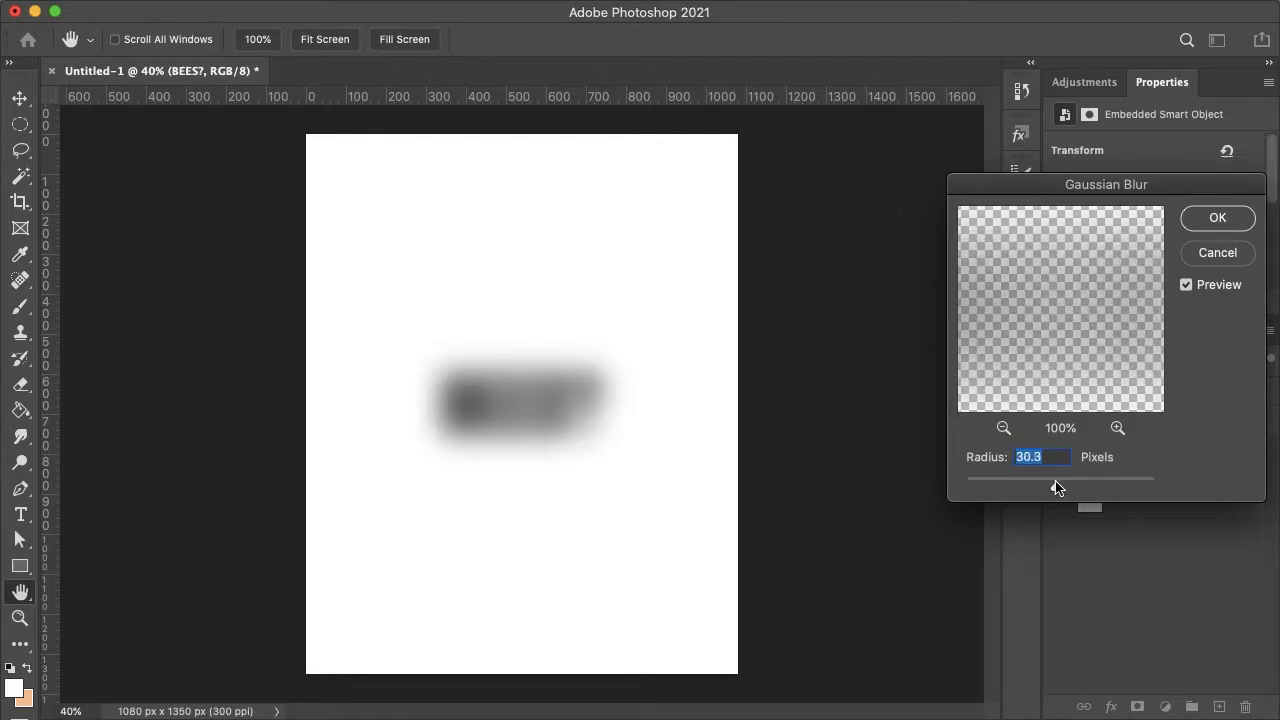
pyautogui.moveTo(1060, 488); pyautogui.dragTo(1045, 488)
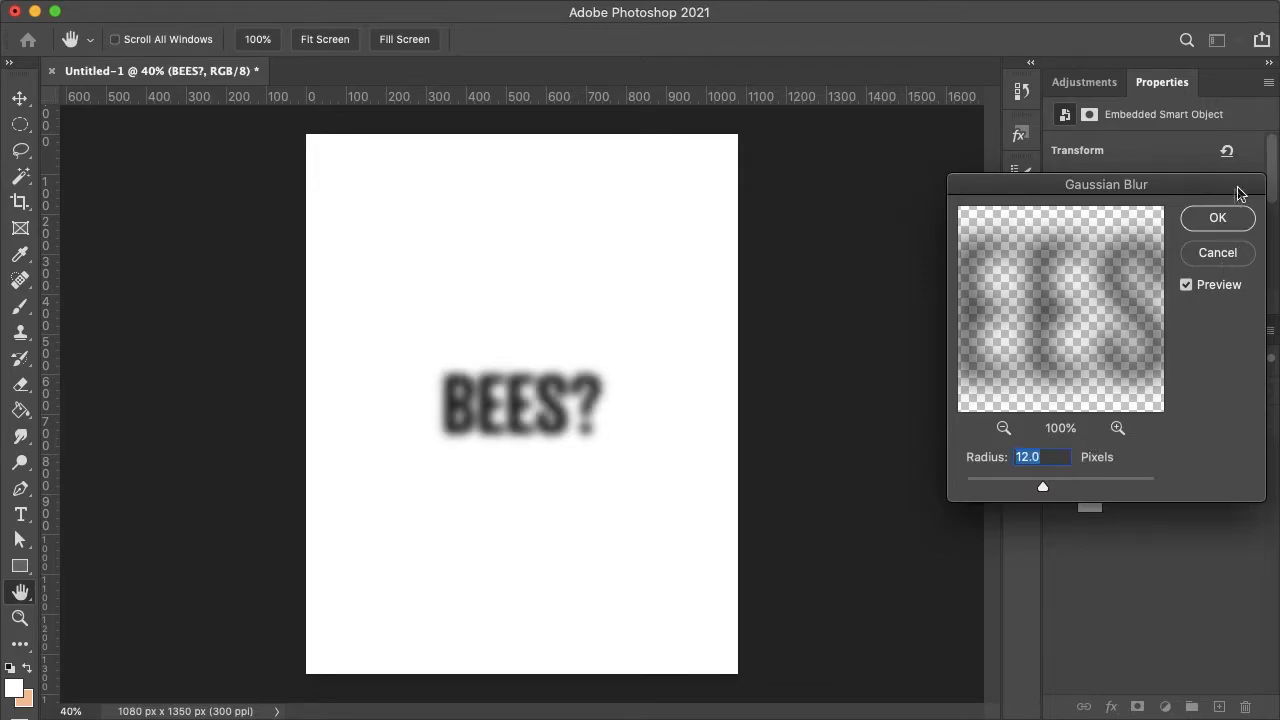
pyautogui.click(1217, 218)
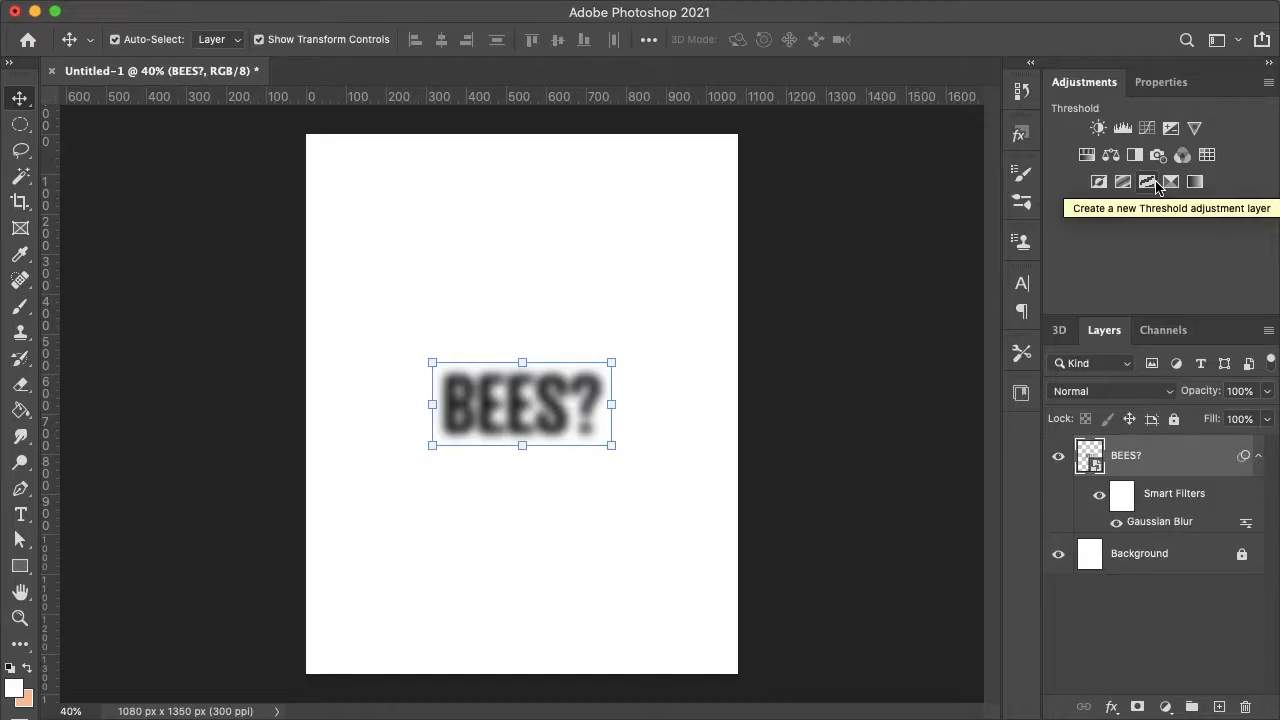
# Step: Add a Threshold adjustment above the blurred text and set its level to 140
pyautogui.click(1148, 181)
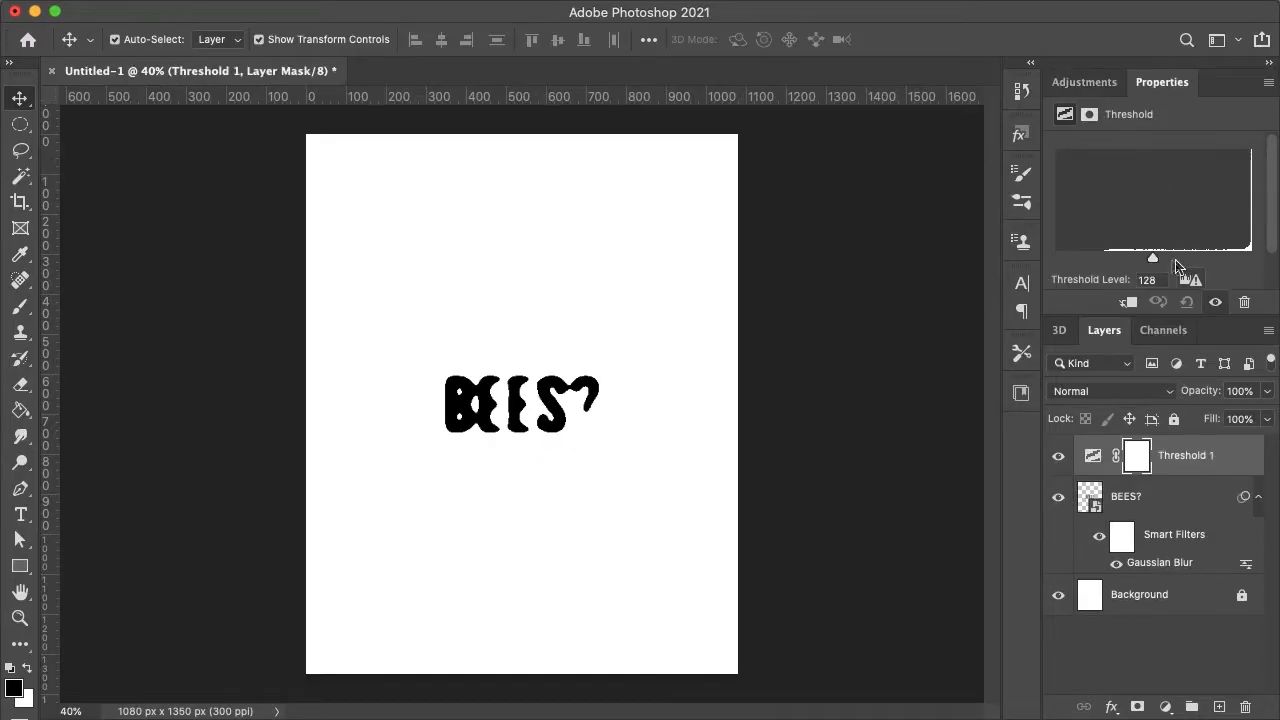
pyautogui.moveTo(1152, 258); pyautogui.dragTo(1190, 258)
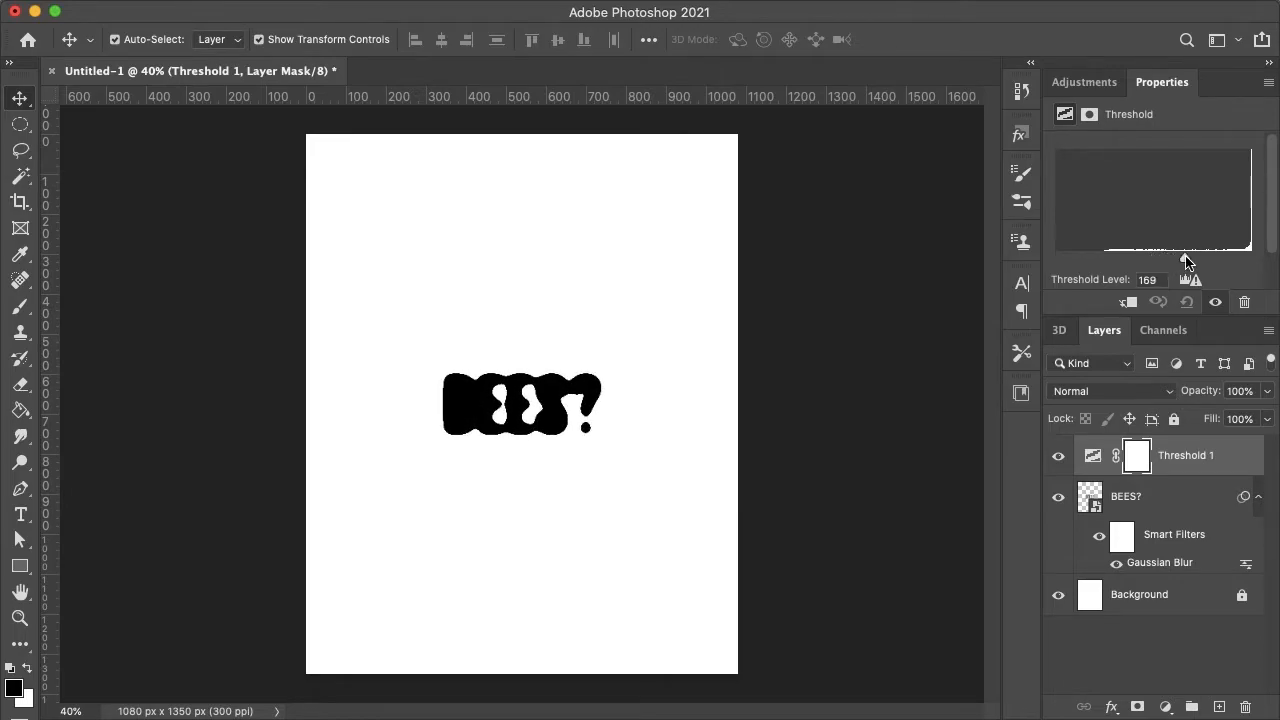
pyautogui.moveTo(1185, 258); pyautogui.dragTo(1112, 258)
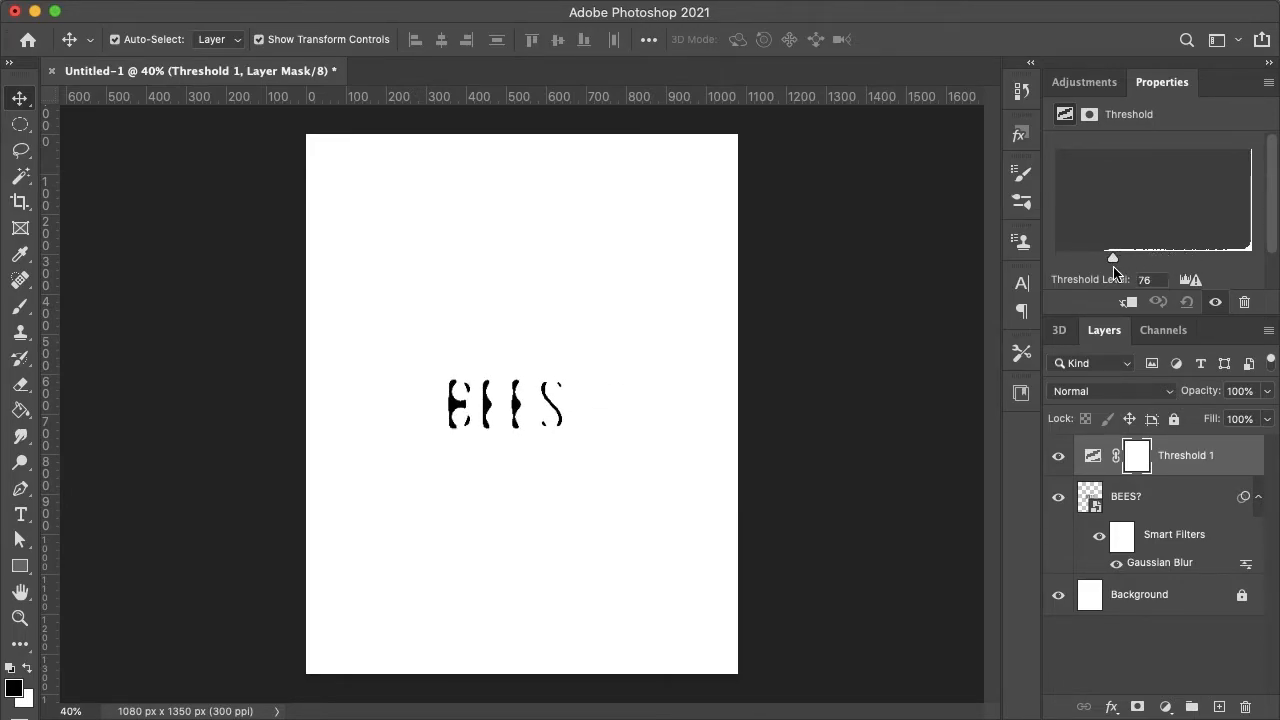
pyautogui.moveTo(1112, 258); pyautogui.dragTo(1148, 258)
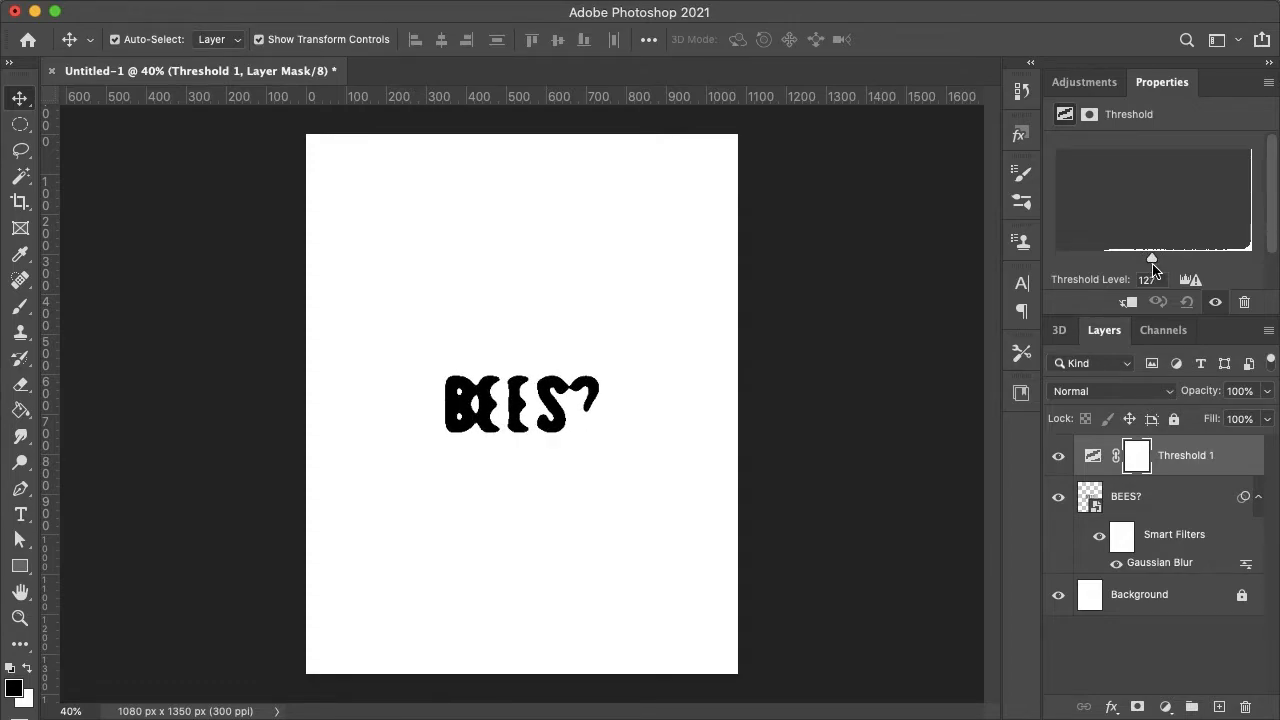
pyautogui.moveTo(1151, 260); pyautogui.dragTo(1160, 260)
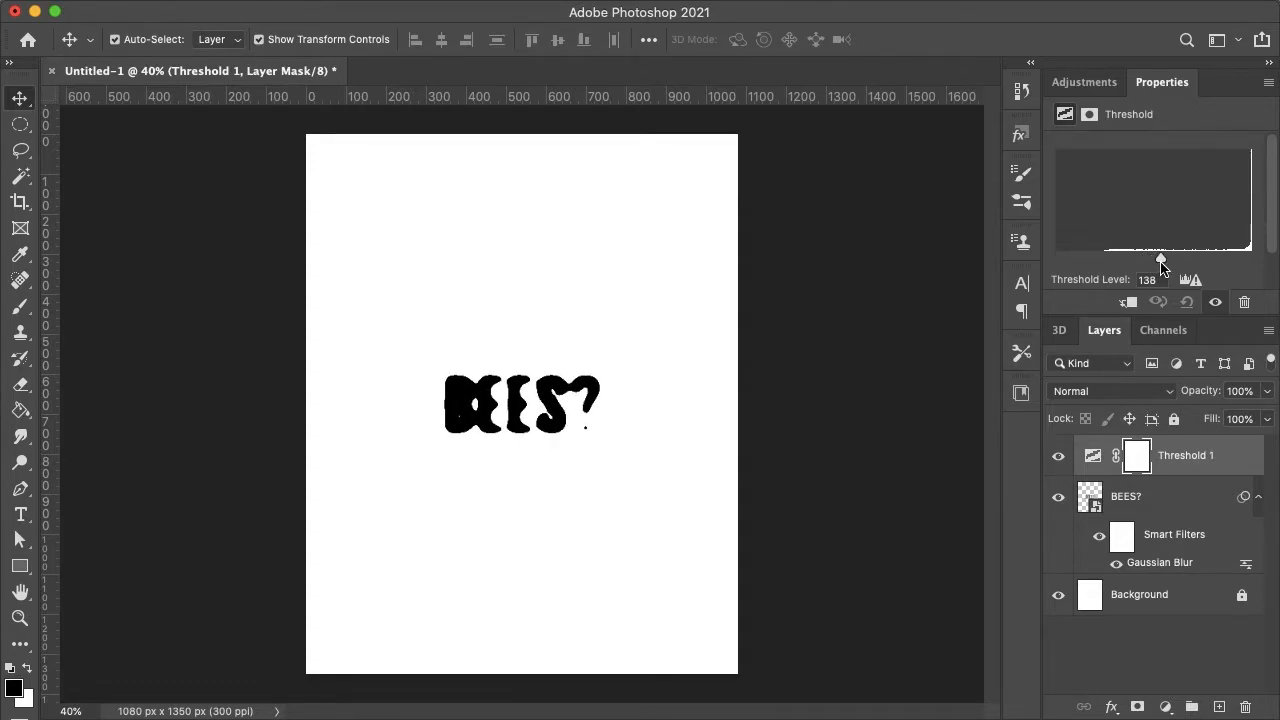
pyautogui.moveTo(1158, 258); pyautogui.dragTo(1162, 258)
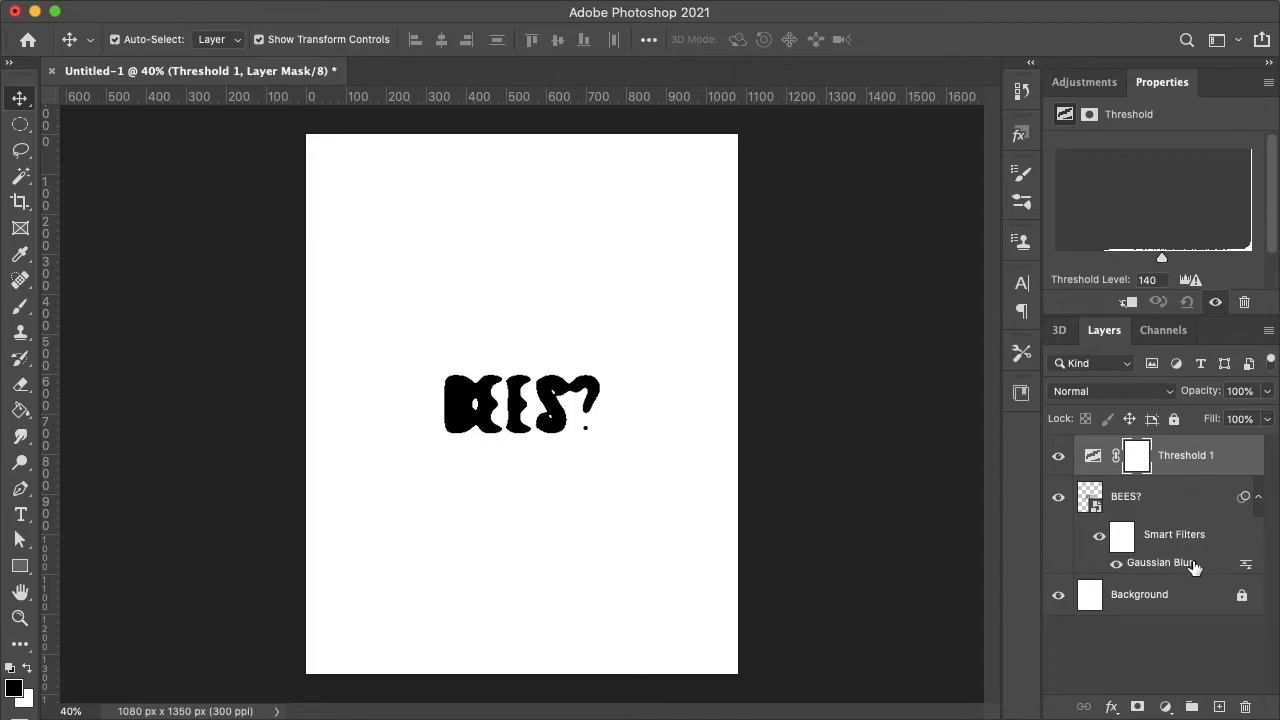
# Step: Reopen the Gaussian Blur smart filter and lower its radius to 9.5 pixels
pyautogui.doubleClick(1160, 563)
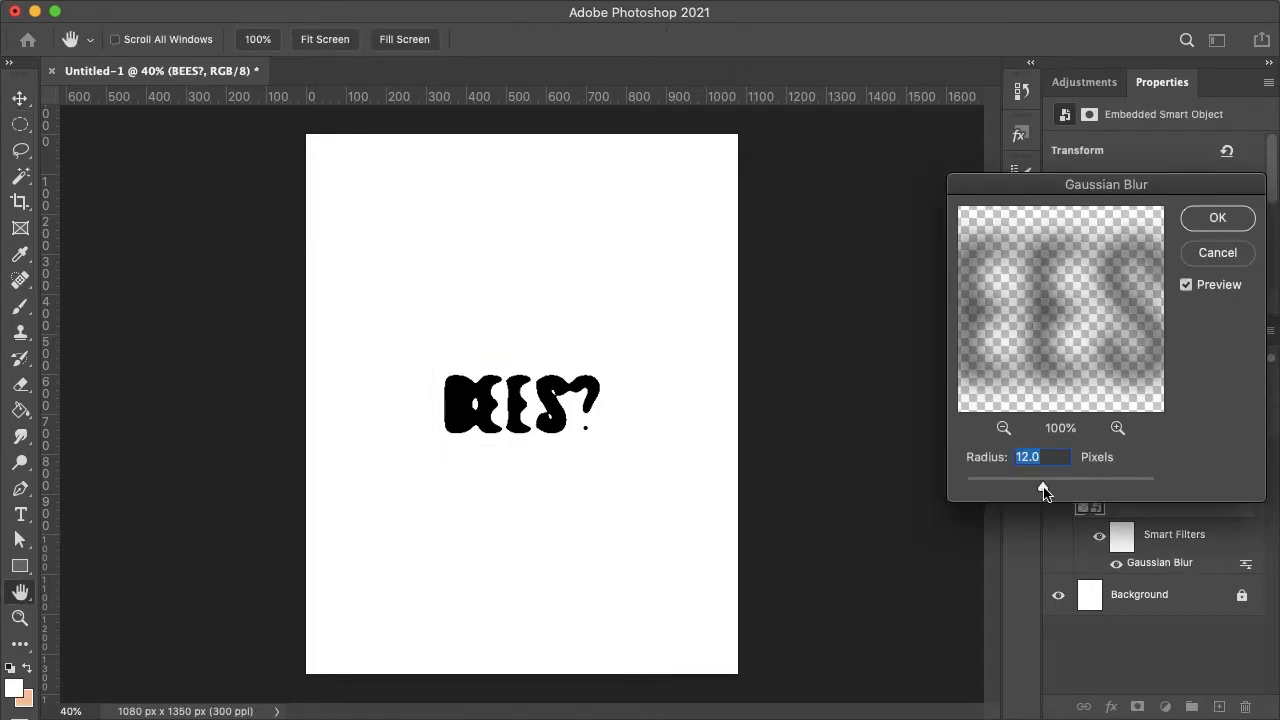
pyautogui.moveTo(1080, 489); pyautogui.dragTo(1040, 489)
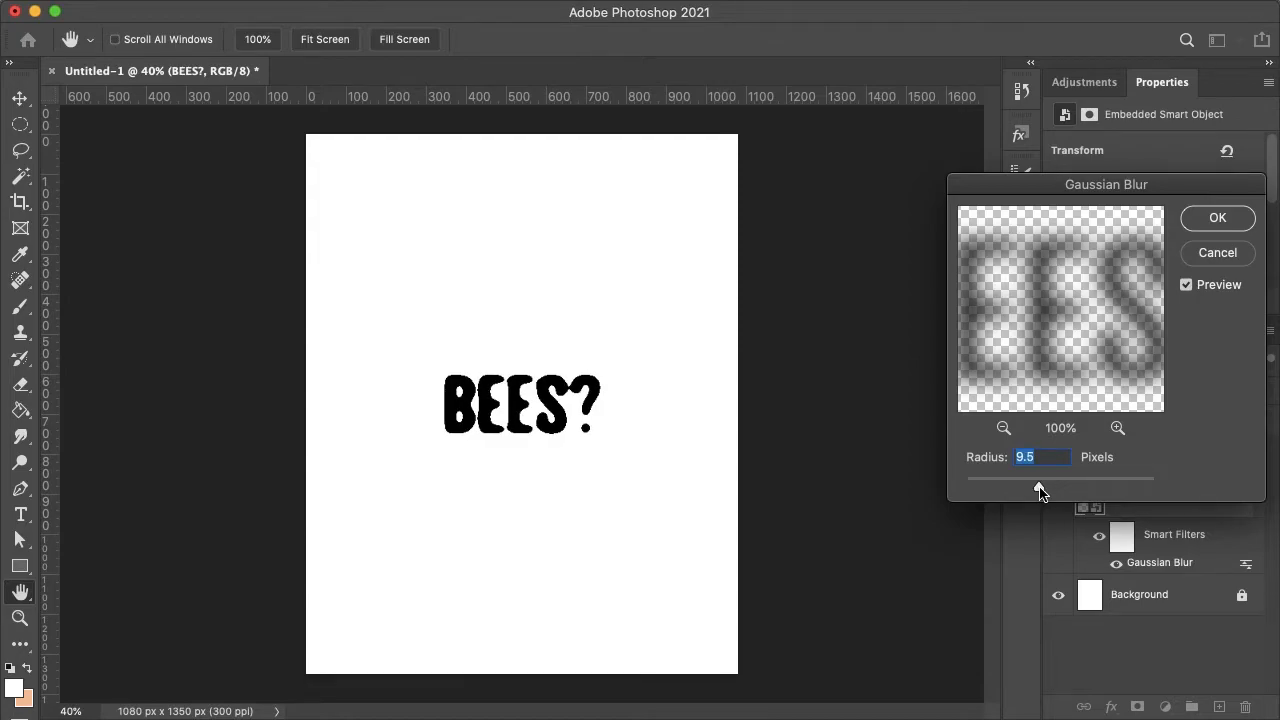
pyautogui.click(1217, 218)
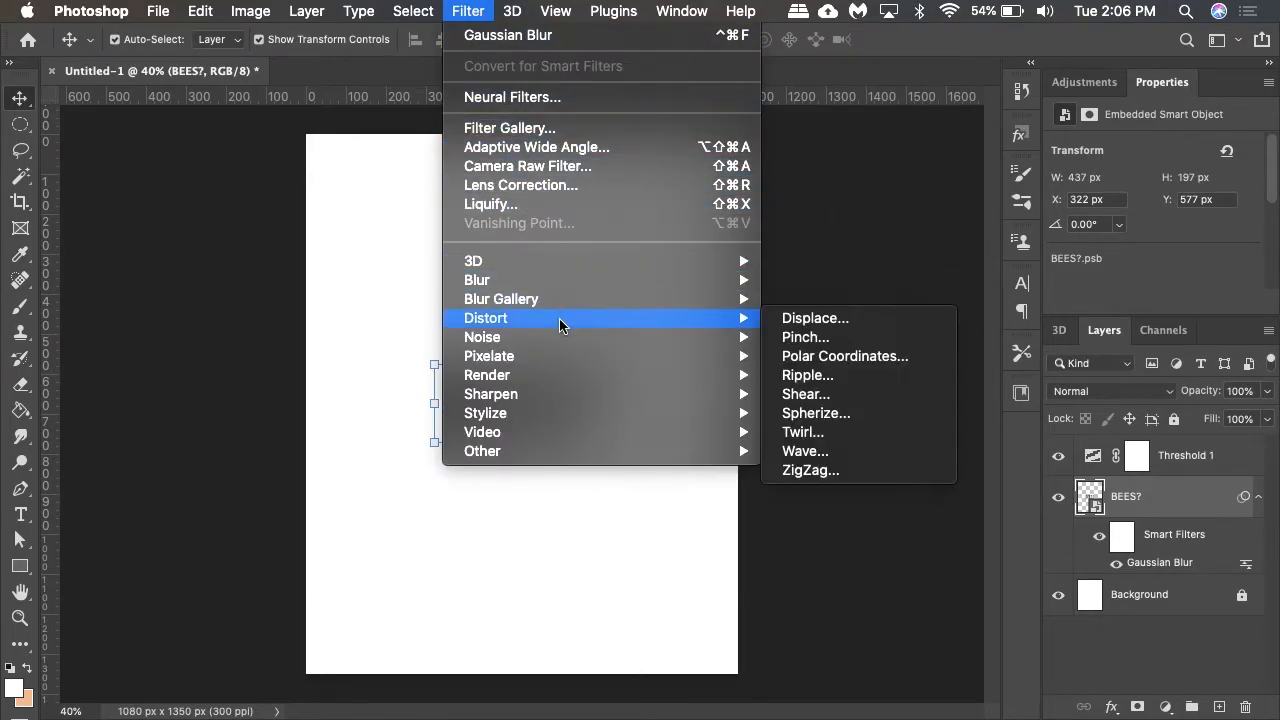
# Step: Apply a Ripple filter at 200%, then reopen it and reduce the amount to 100%
pyautogui.click(807, 375)
pyautogui.write('200')
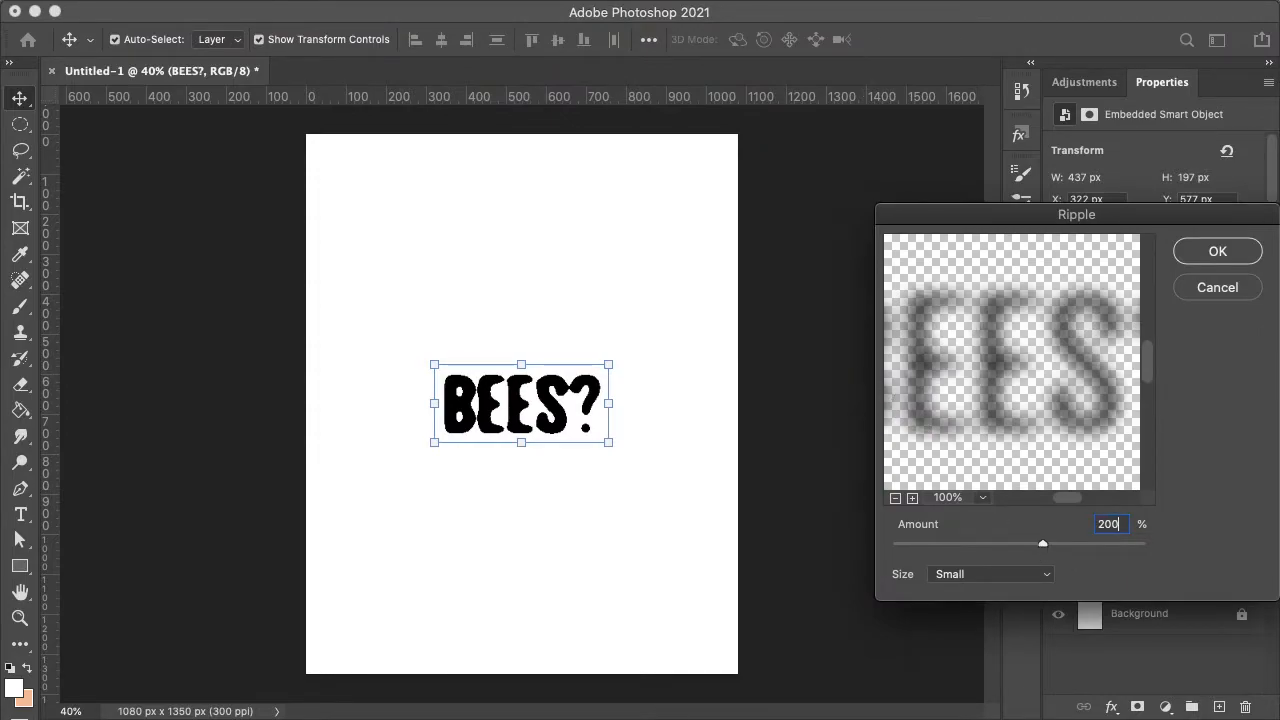
pyautogui.click(1217, 251)
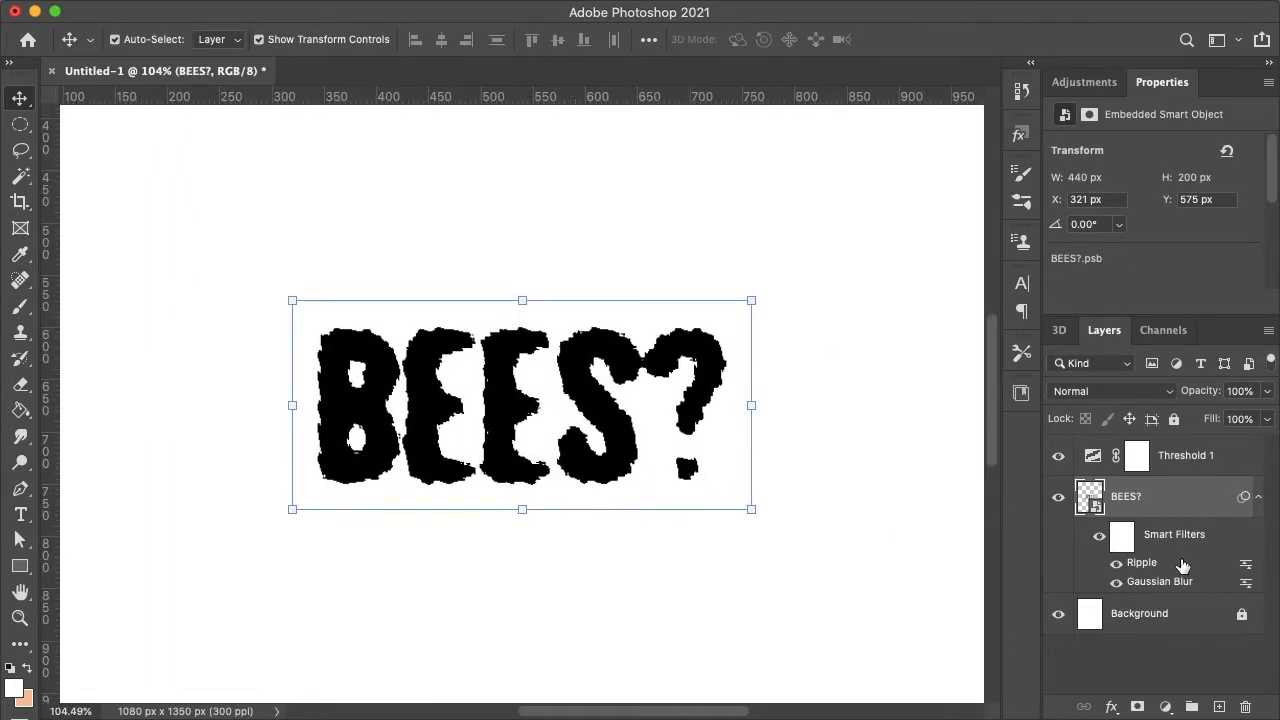
pyautogui.doubleClick(1141, 562)
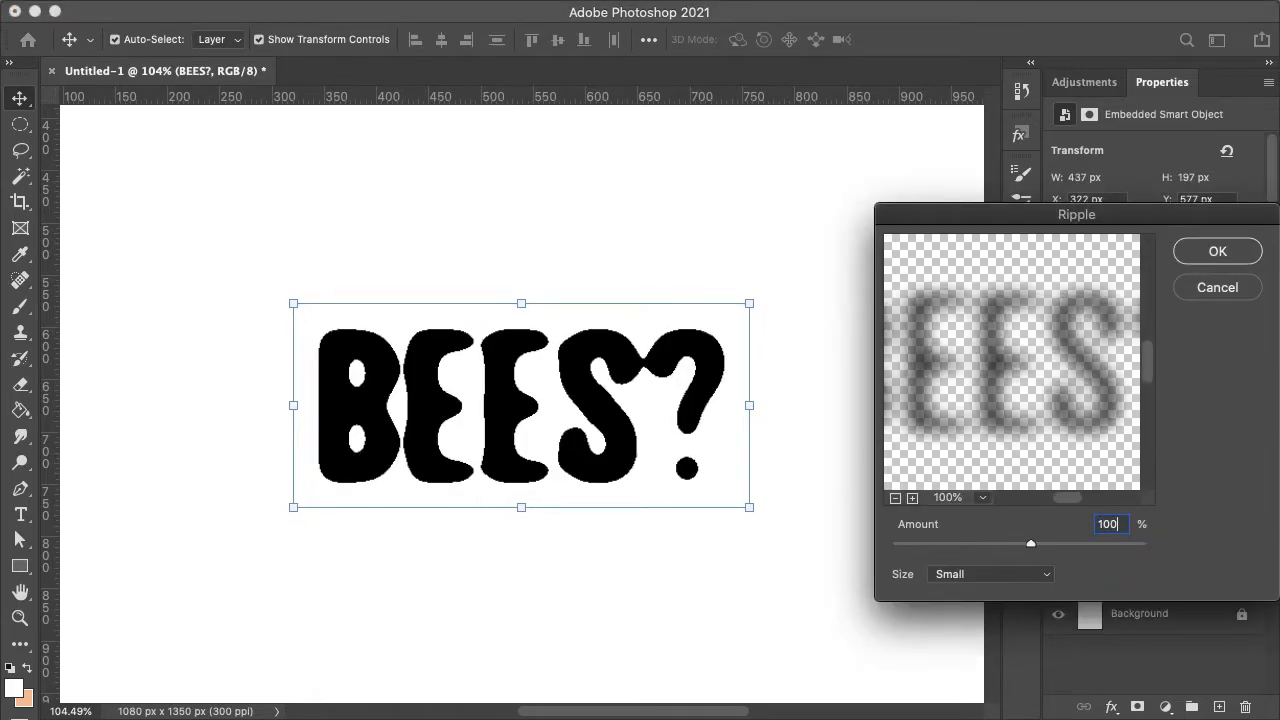
pyautogui.click(1217, 250)
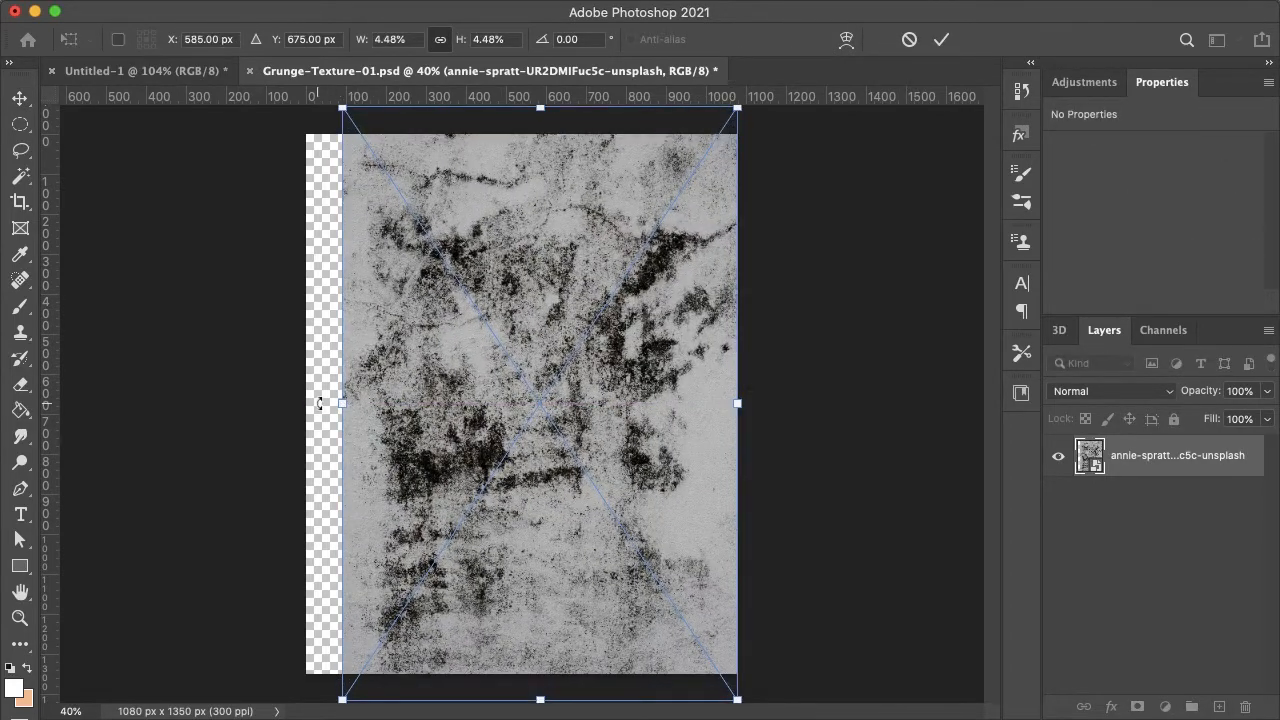
# Step: Stretch the grunge texture to fill its canvas and return to the BEES? document
pyautogui.moveTo(341, 403); pyautogui.dragTo(307, 403)
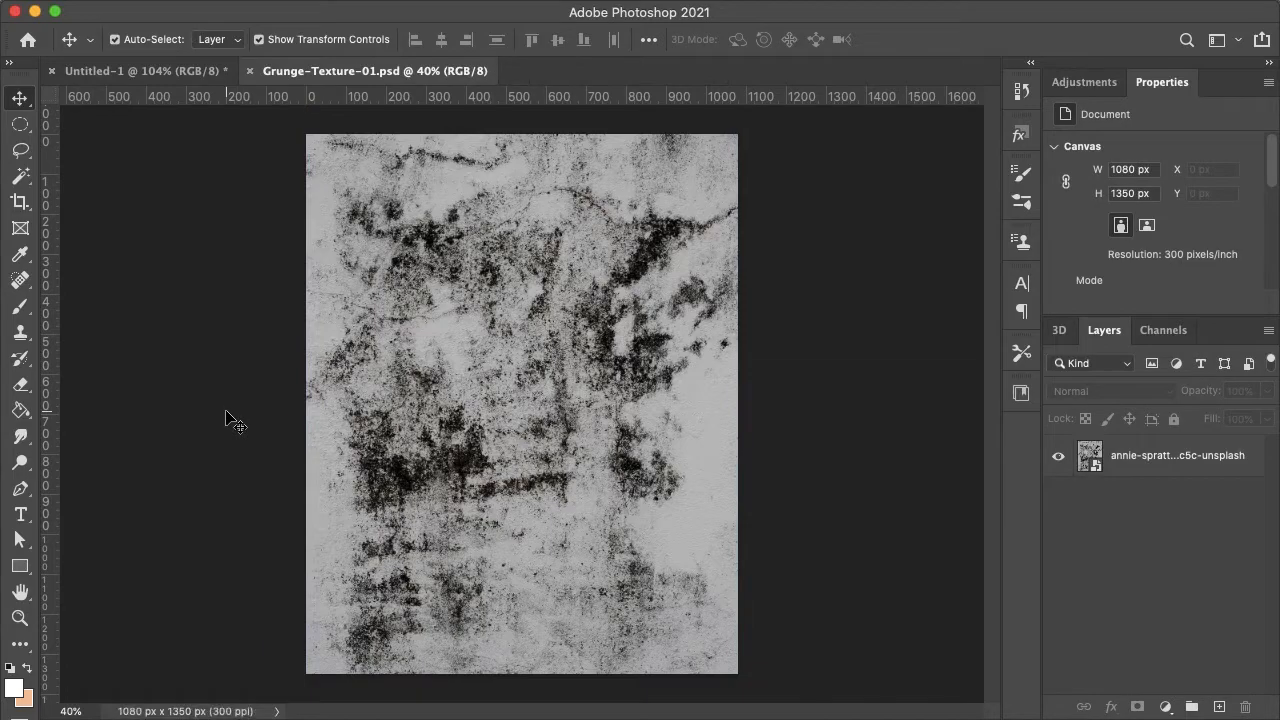
pyautogui.click(130, 70)
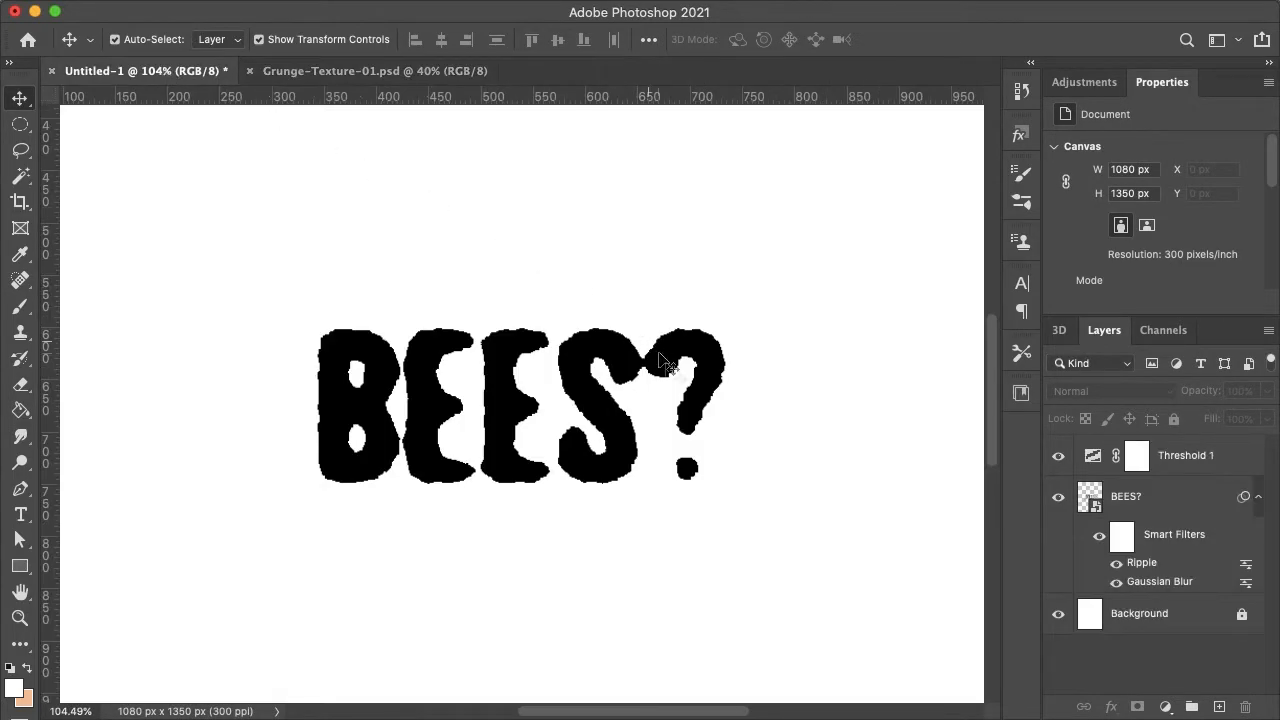
# Step: Apply a Displace filter to the BEES? smart object using Grunge-Texture-01.psd as the map
pyautogui.click(1126, 496)
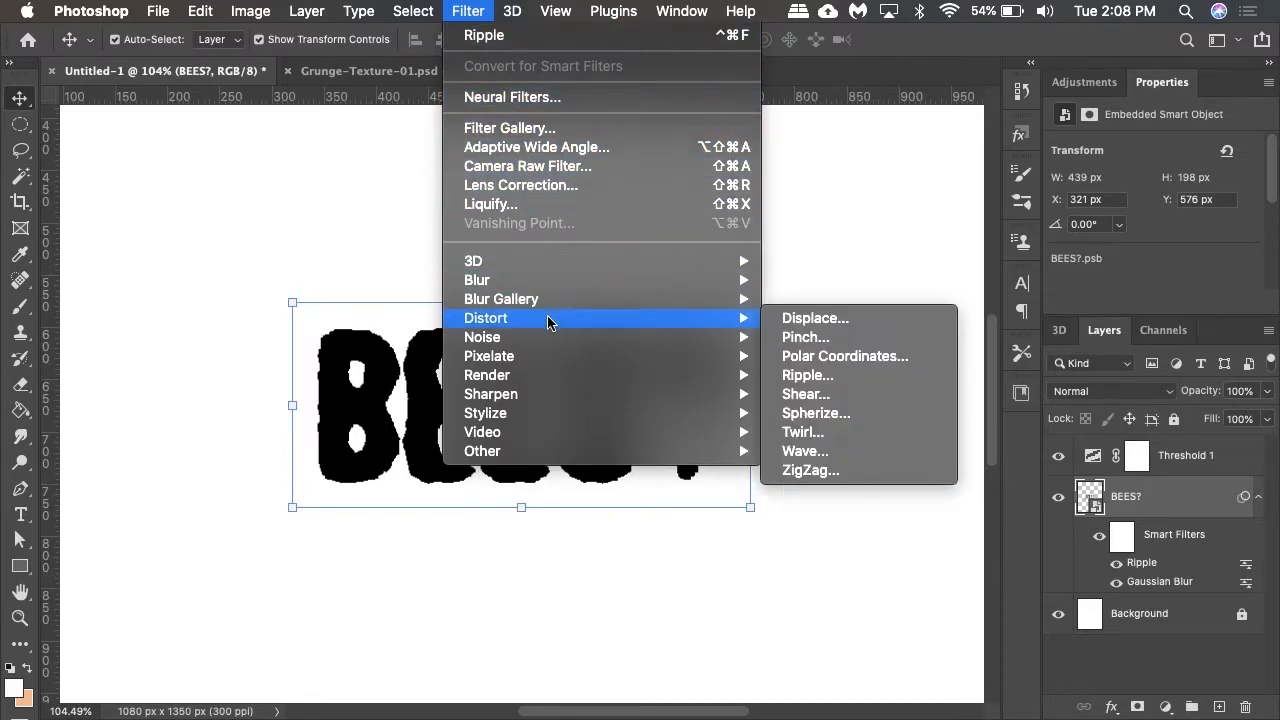
pyautogui.click(814, 318)
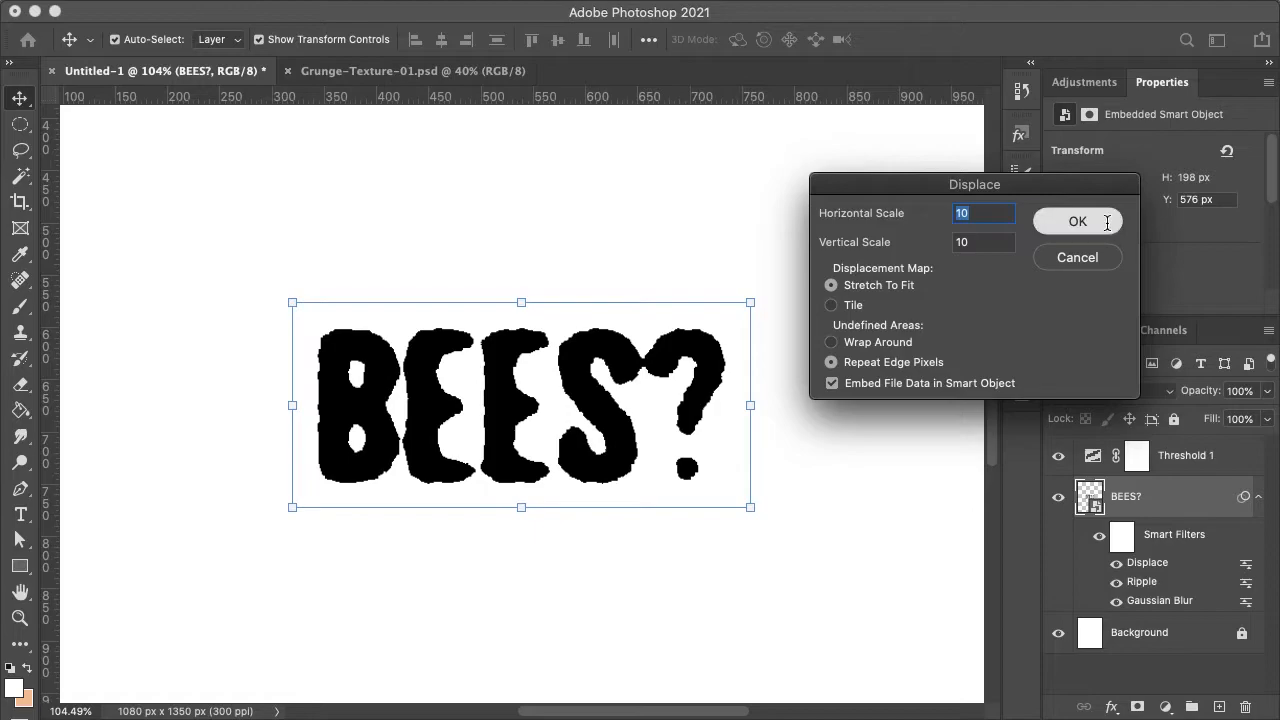
pyautogui.click(1077, 221)
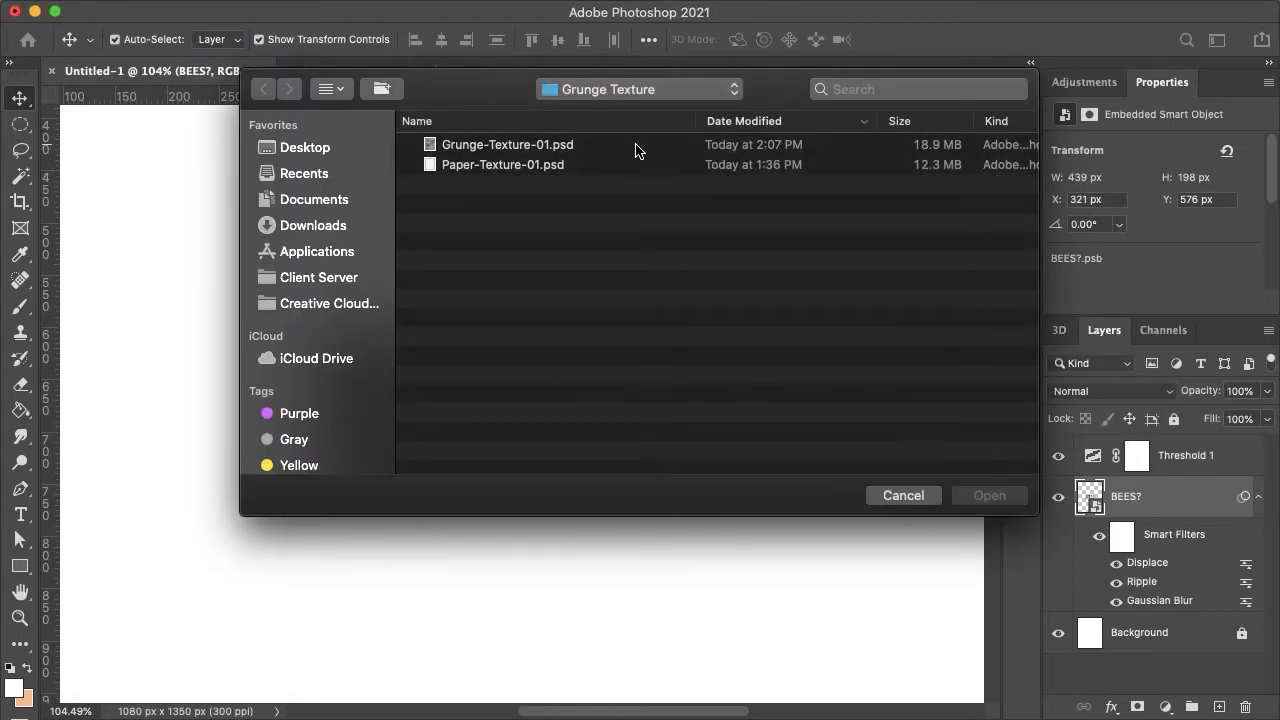
pyautogui.click(989, 495)
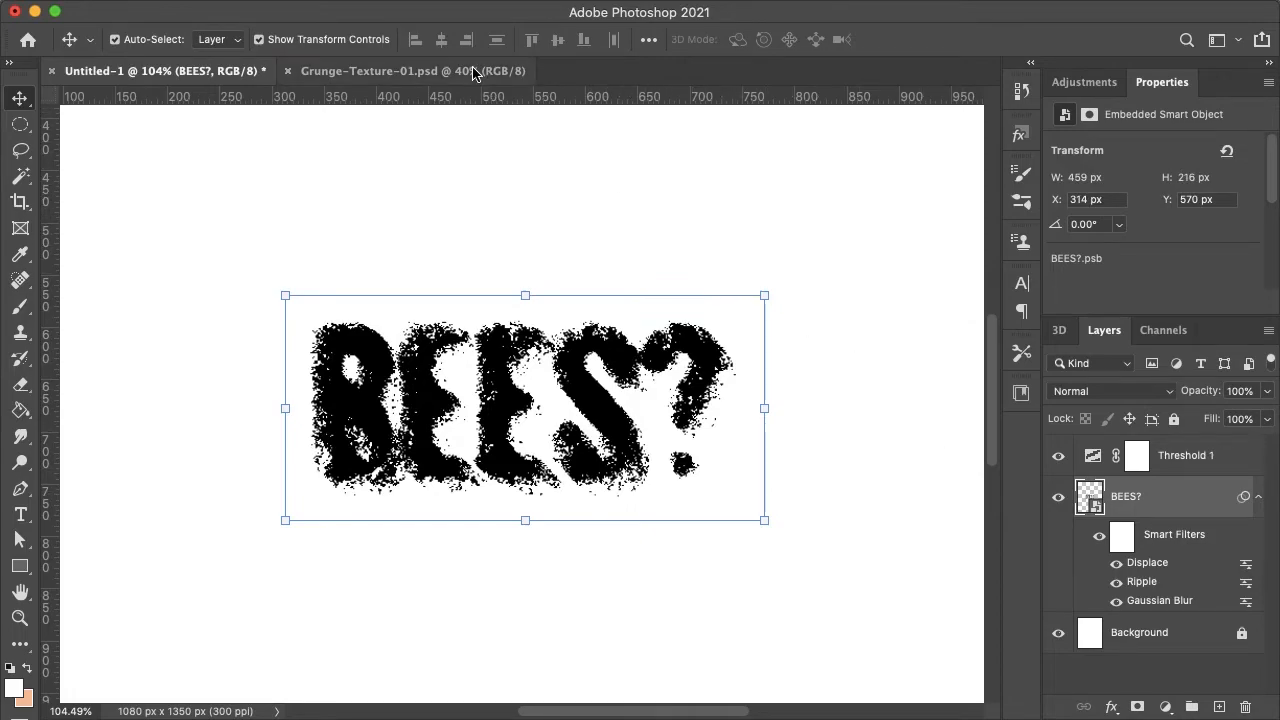
# Step: Add a Brightness/Contrast adjustment to the grunge texture with Contrast -50 and raised Brightness
pyautogui.click(395, 71)
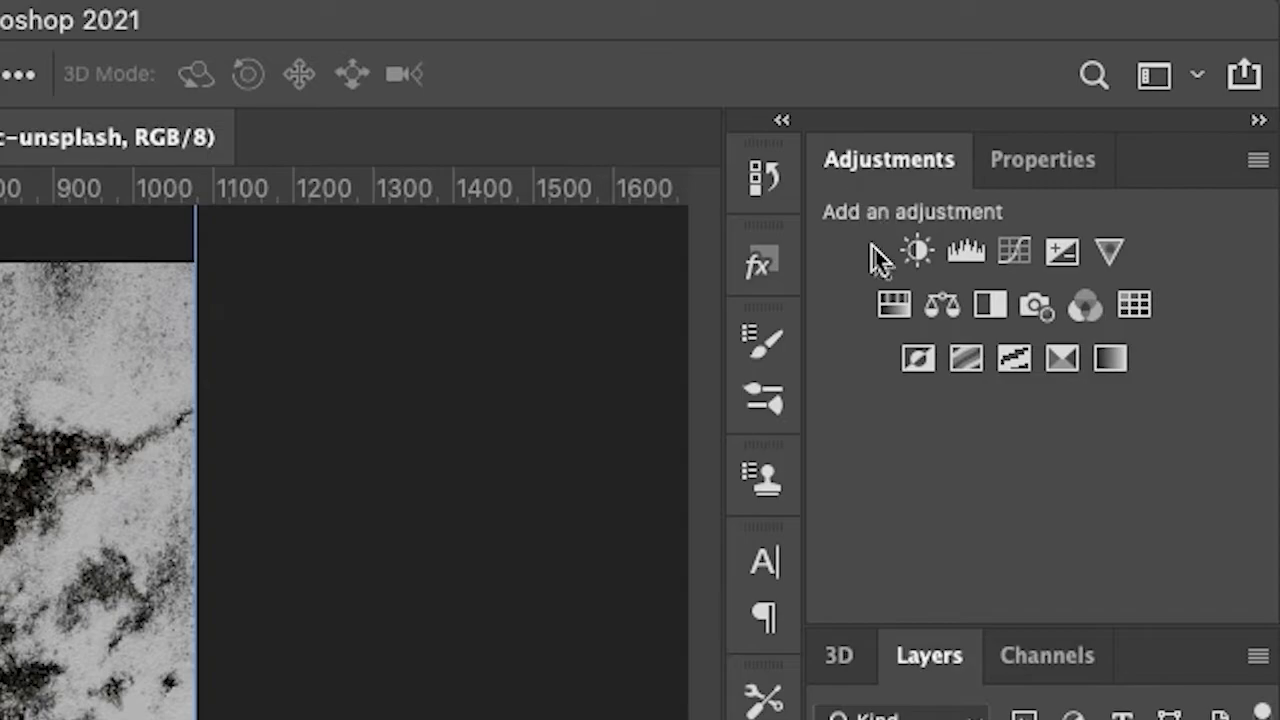
pyautogui.click(915, 251)
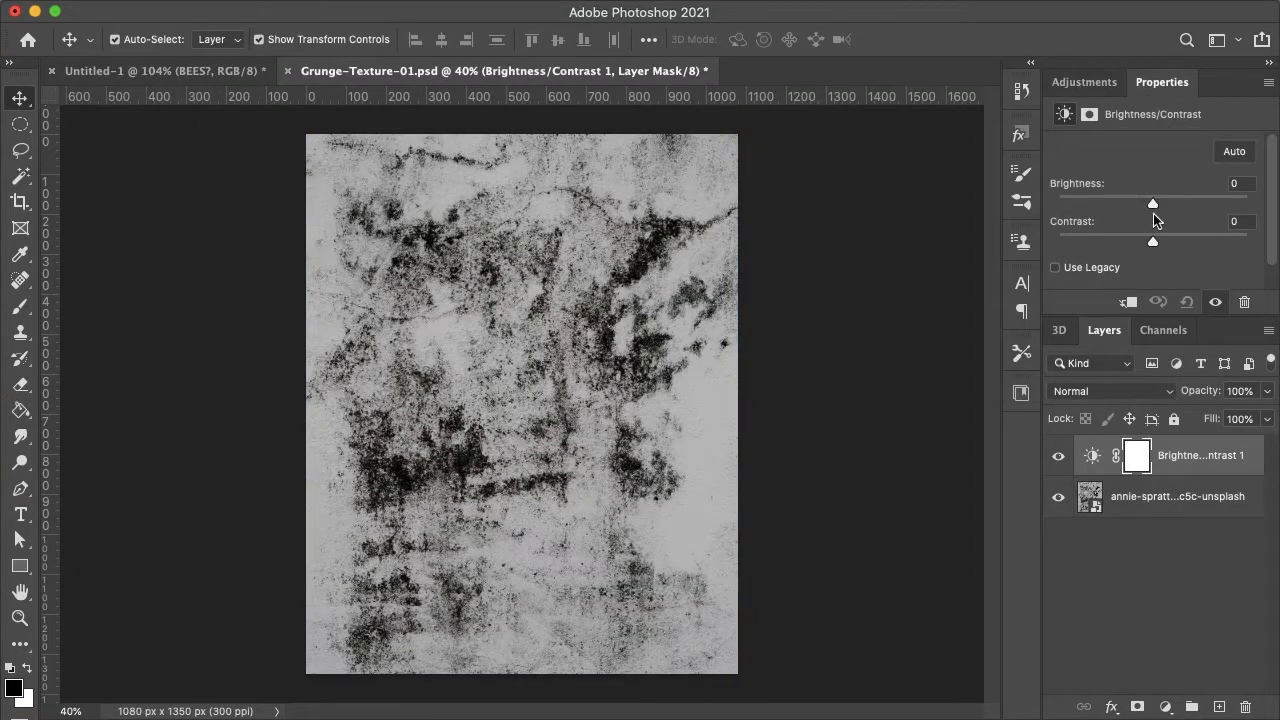
pyautogui.moveTo(1152, 241); pyautogui.dragTo(1057, 241)
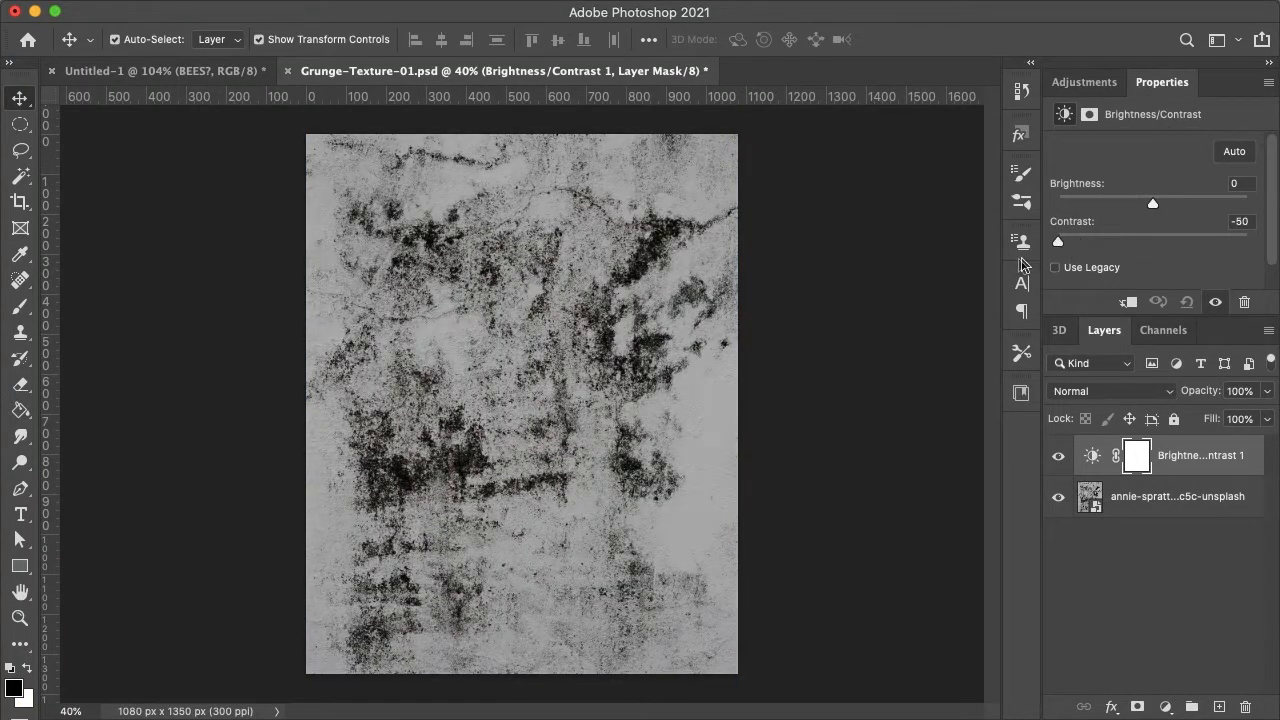
pyautogui.moveTo(1152, 204); pyautogui.dragTo(1160, 204)
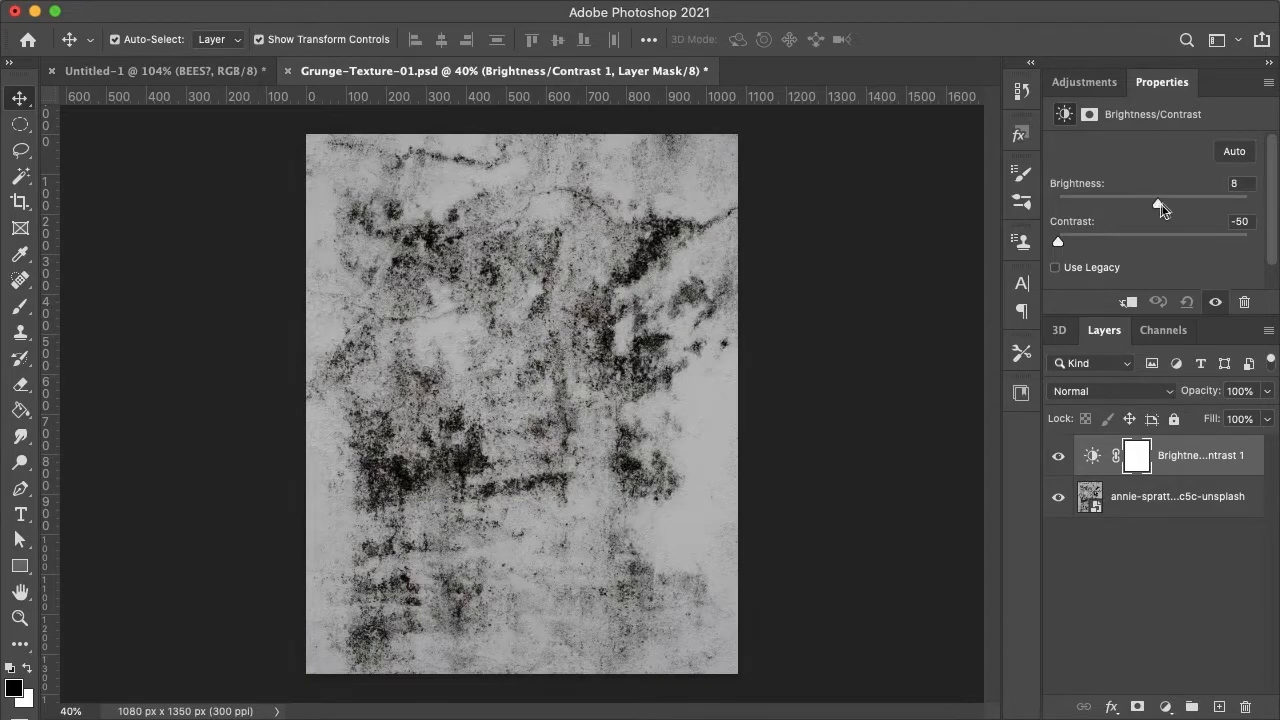
pyautogui.moveTo(1160, 203); pyautogui.dragTo(1248, 203)
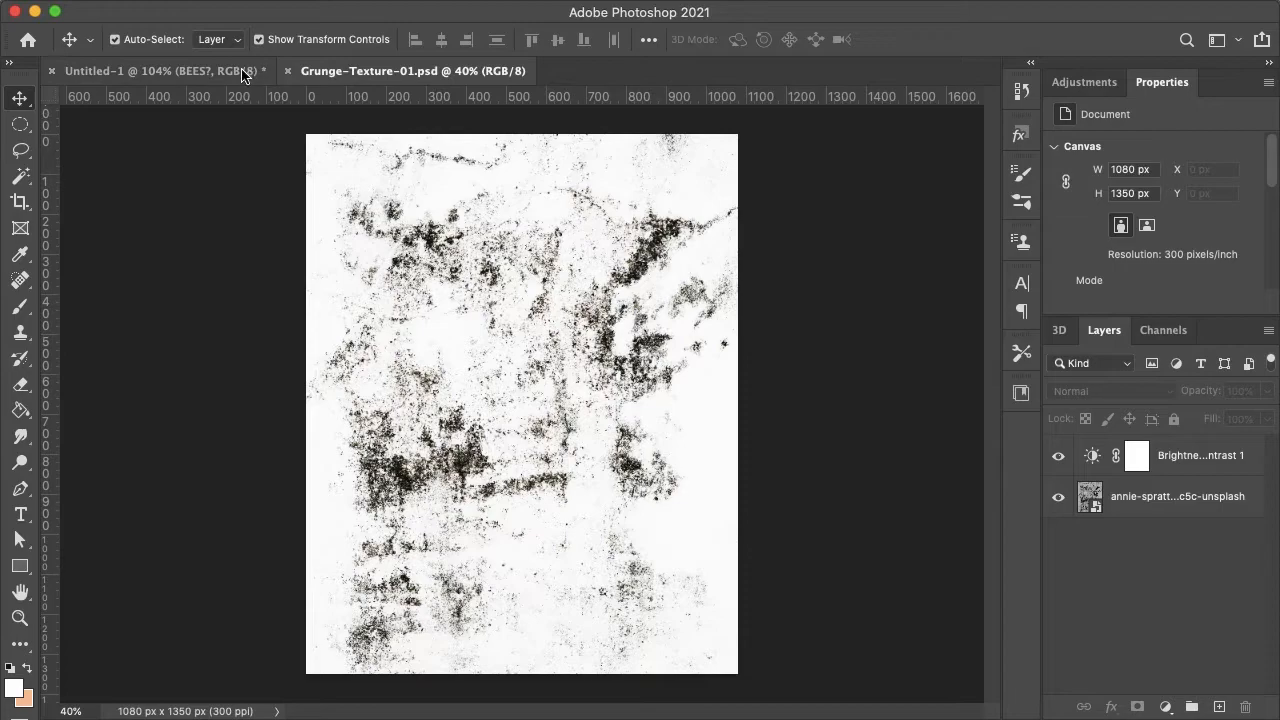
# Step: Add a Levels adjustment to the texture with output black at 90, then return to BEES?
pyautogui.click(160, 70)
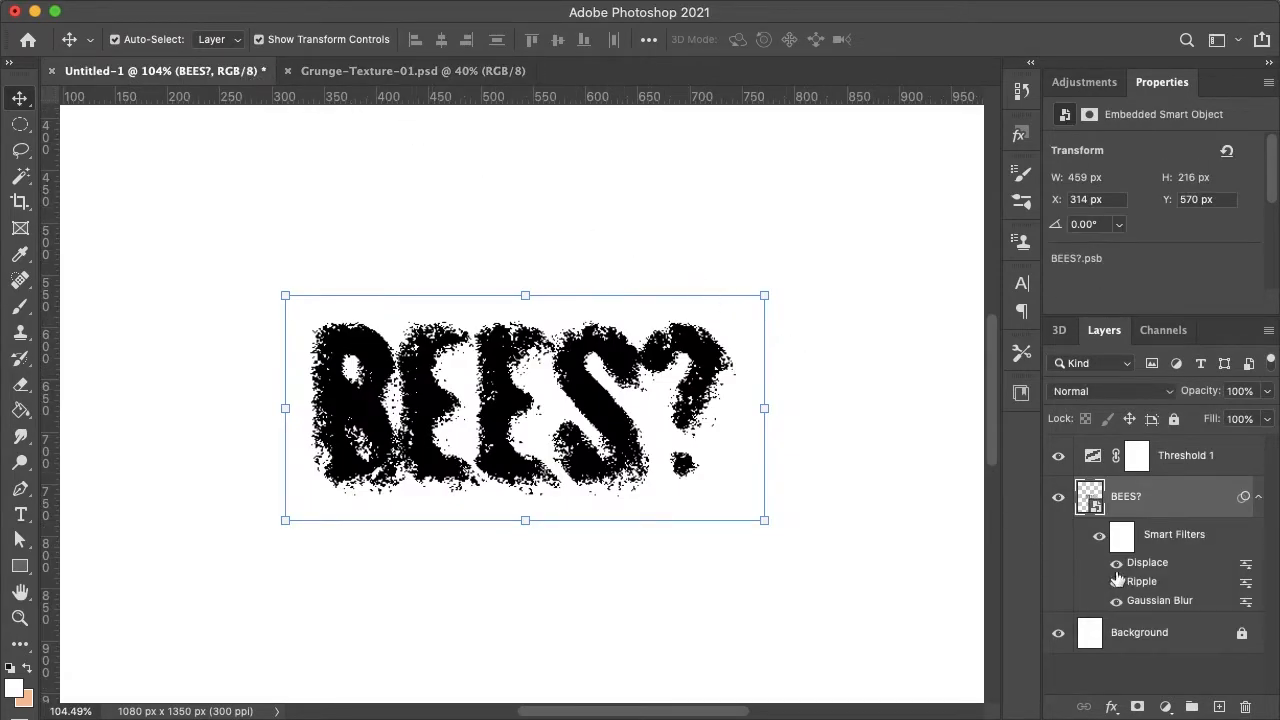
pyautogui.click(1116, 562)
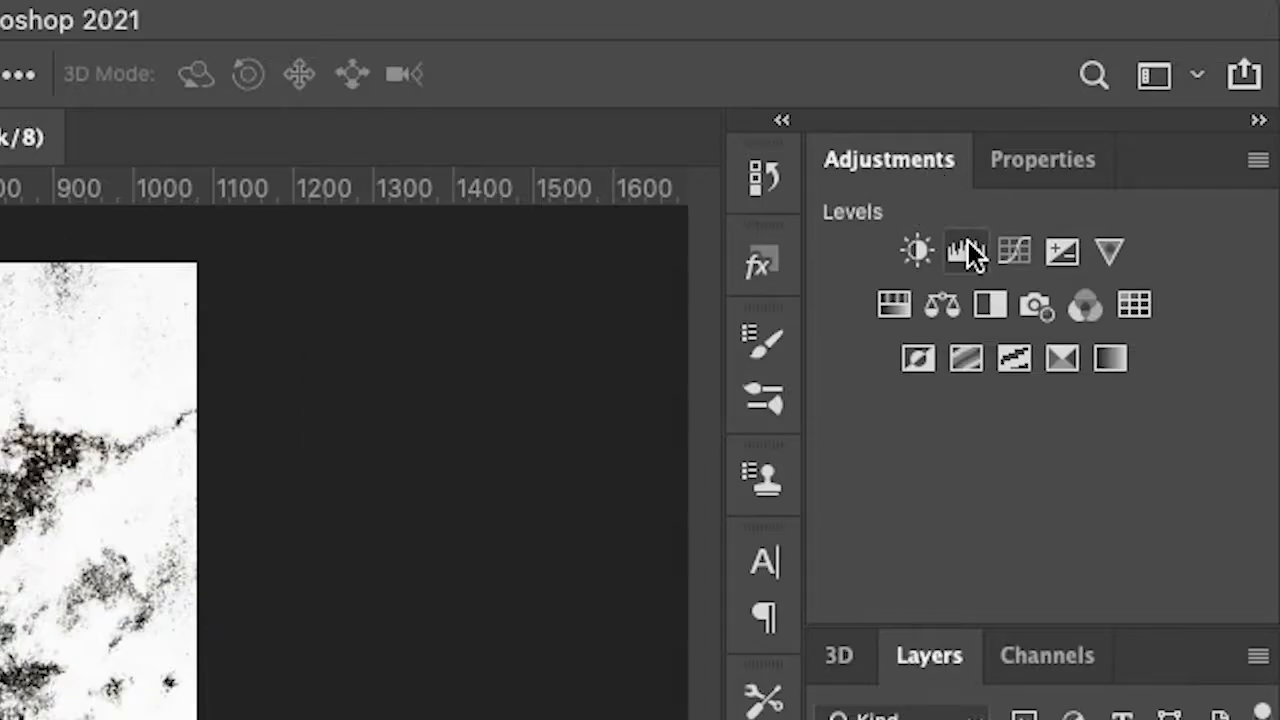
pyautogui.click(963, 251)
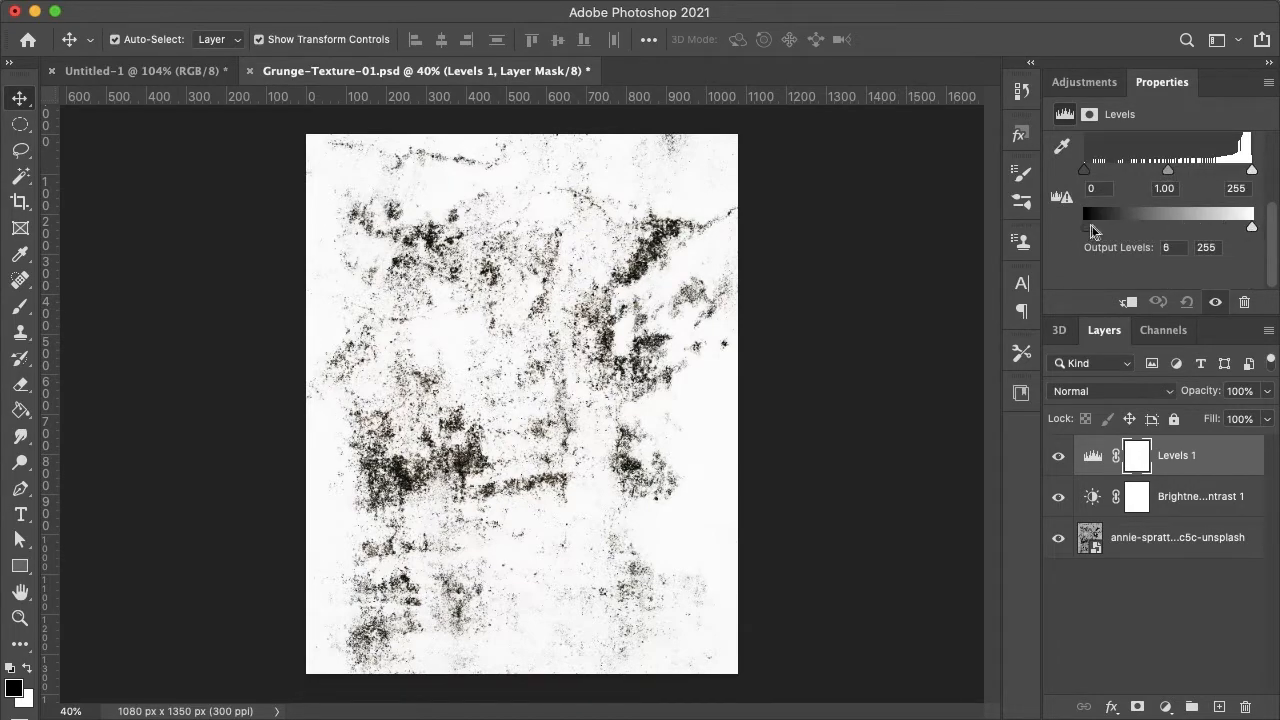
pyautogui.moveTo(1083, 227); pyautogui.dragTo(1145, 227)
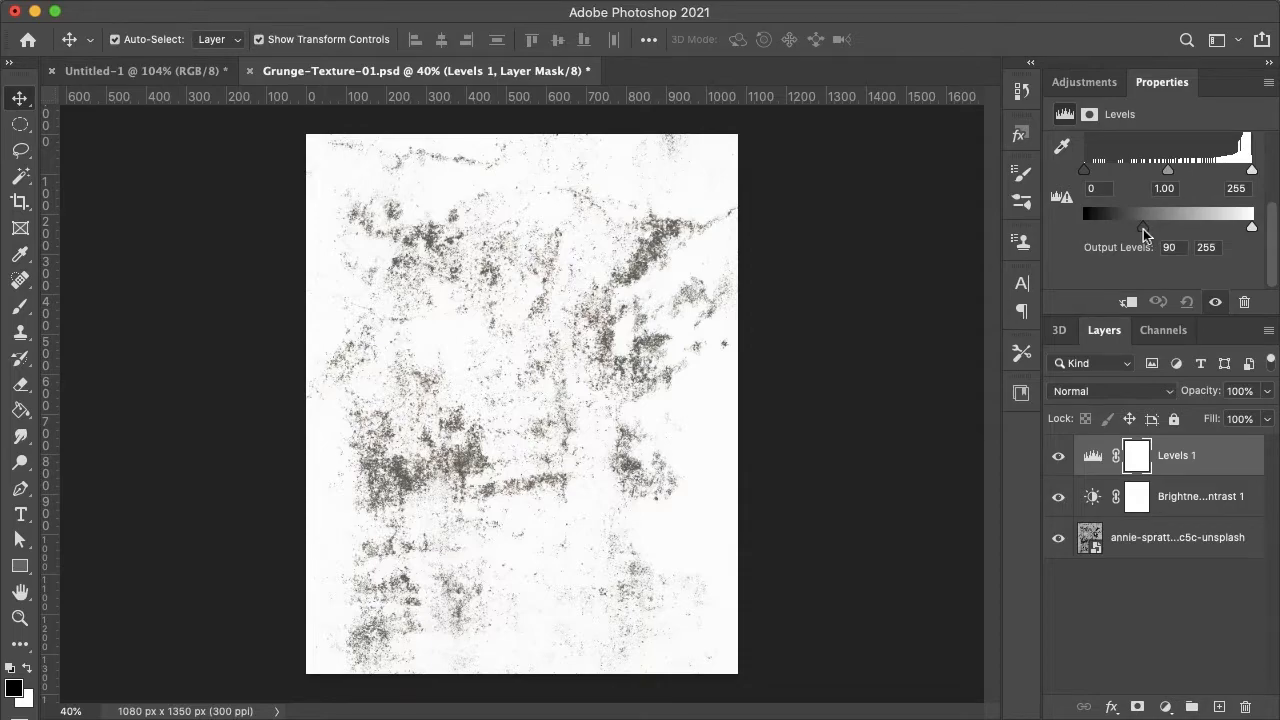
pyautogui.click(900, 254)
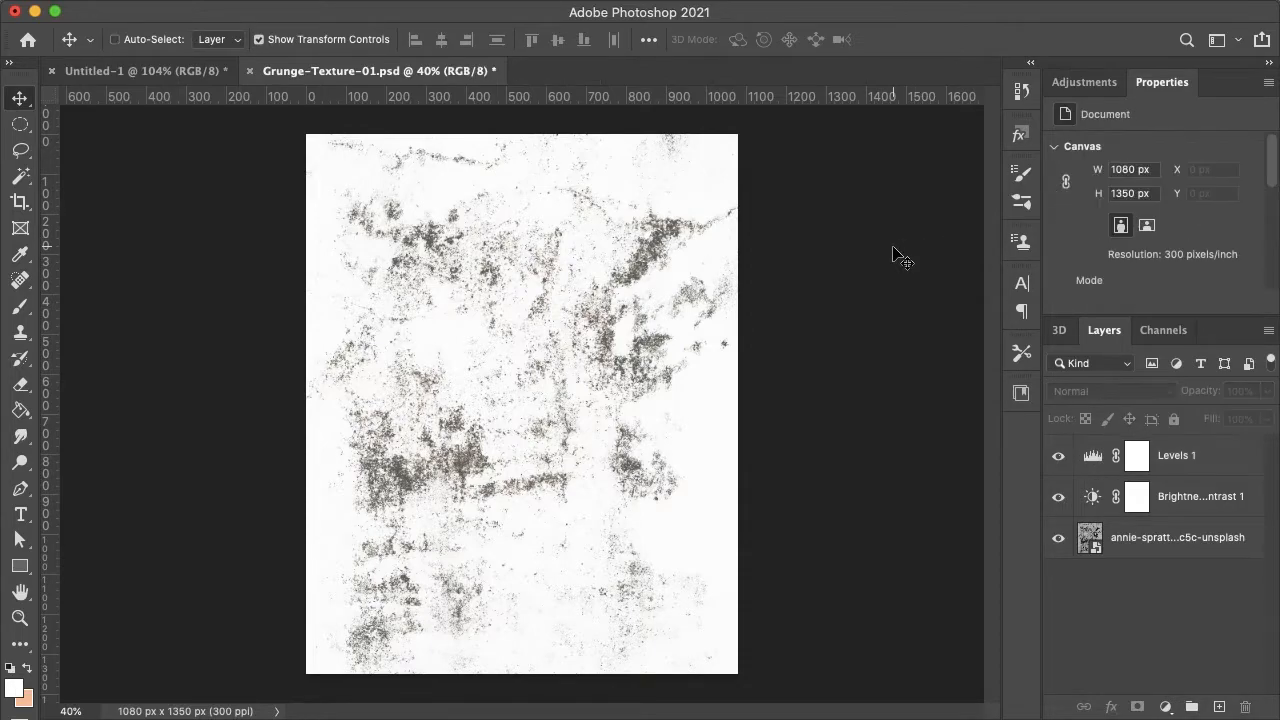
pyautogui.click(140, 70)
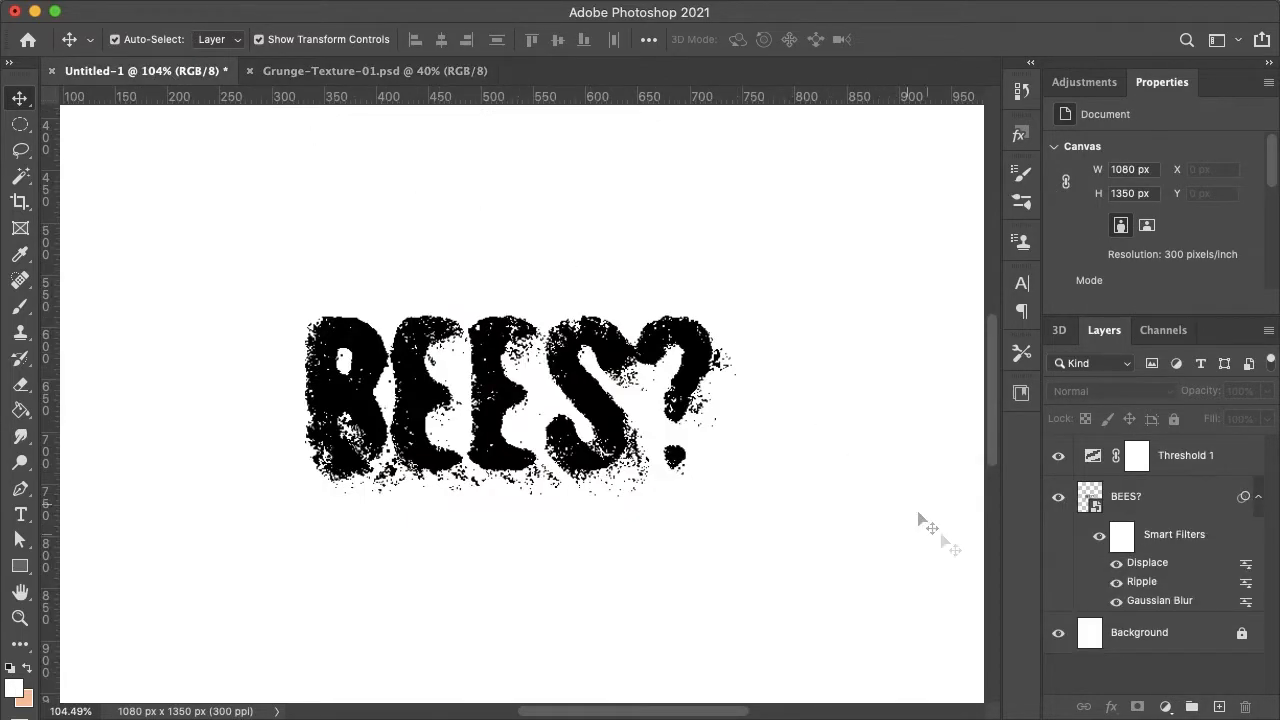
pyautogui.click(1116, 562)
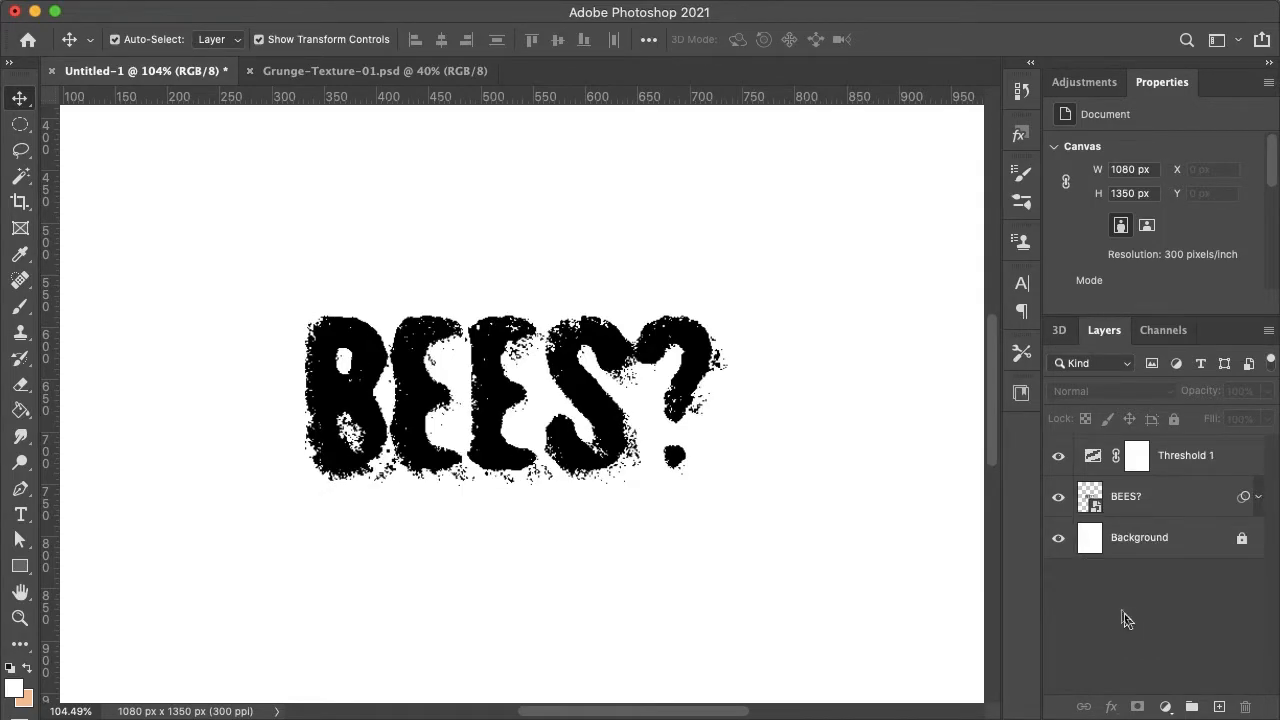
pyautogui.click(1058, 537)
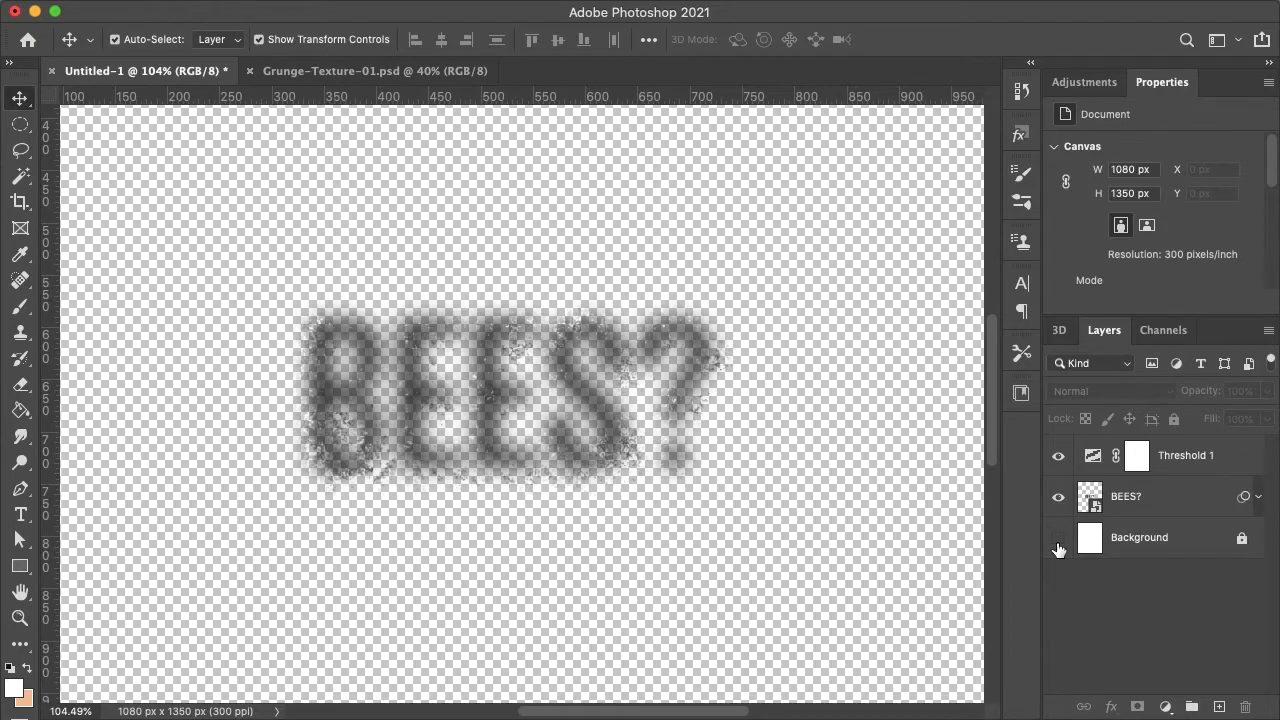
pyautogui.moveTo(1058, 547)
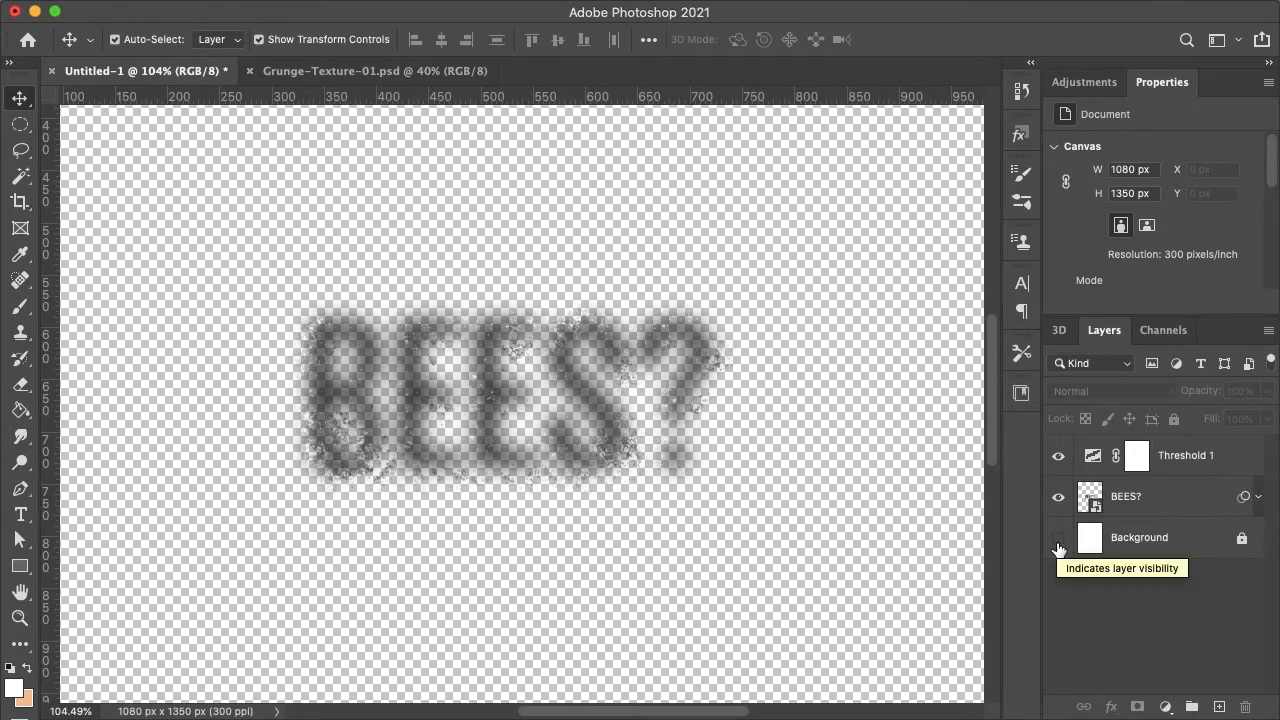
pyautogui.click(1058, 548)
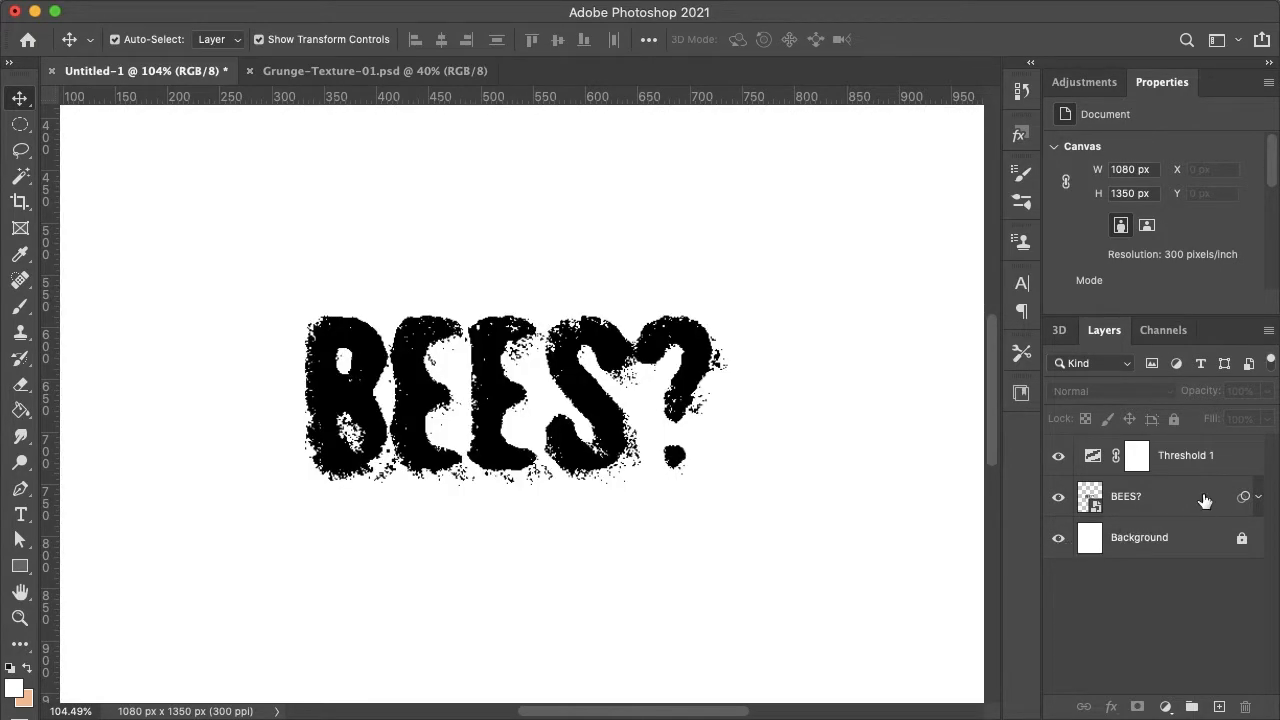
pyautogui.click(1126, 496)
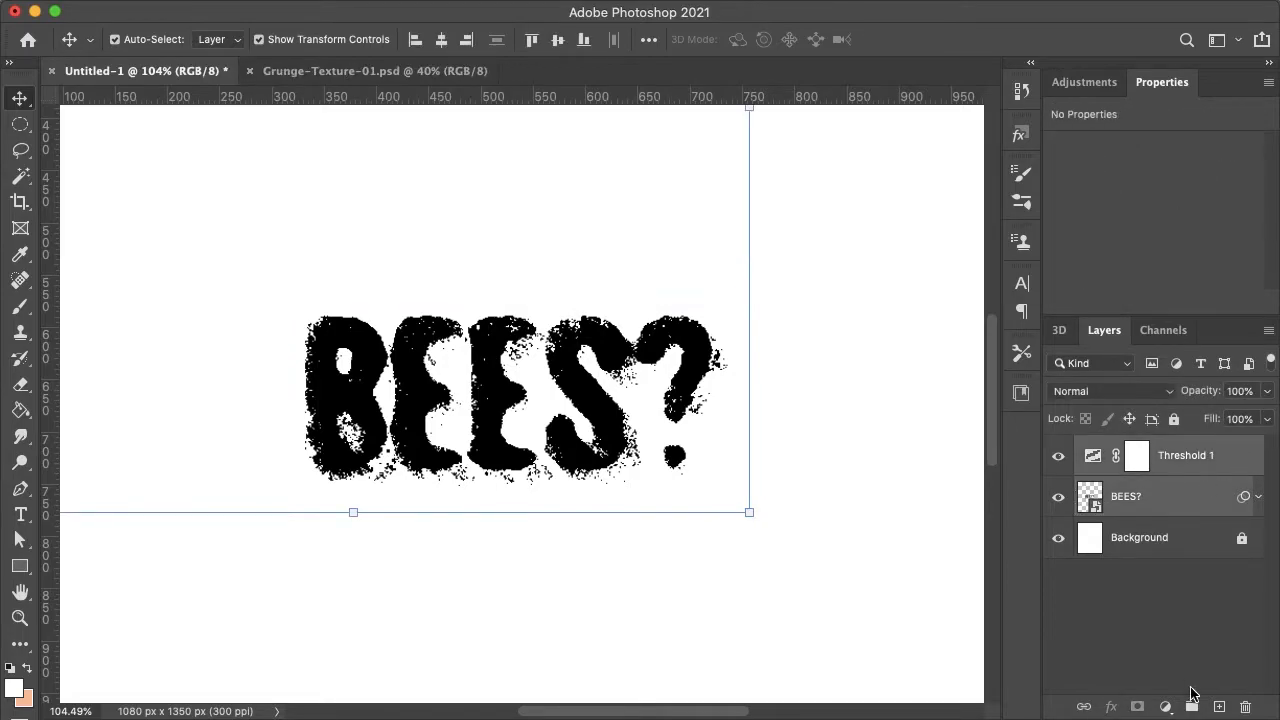
# Step: Group the text and threshold layers and add a black #000000 Solid Color fill layer
pyautogui.click(1163, 707)
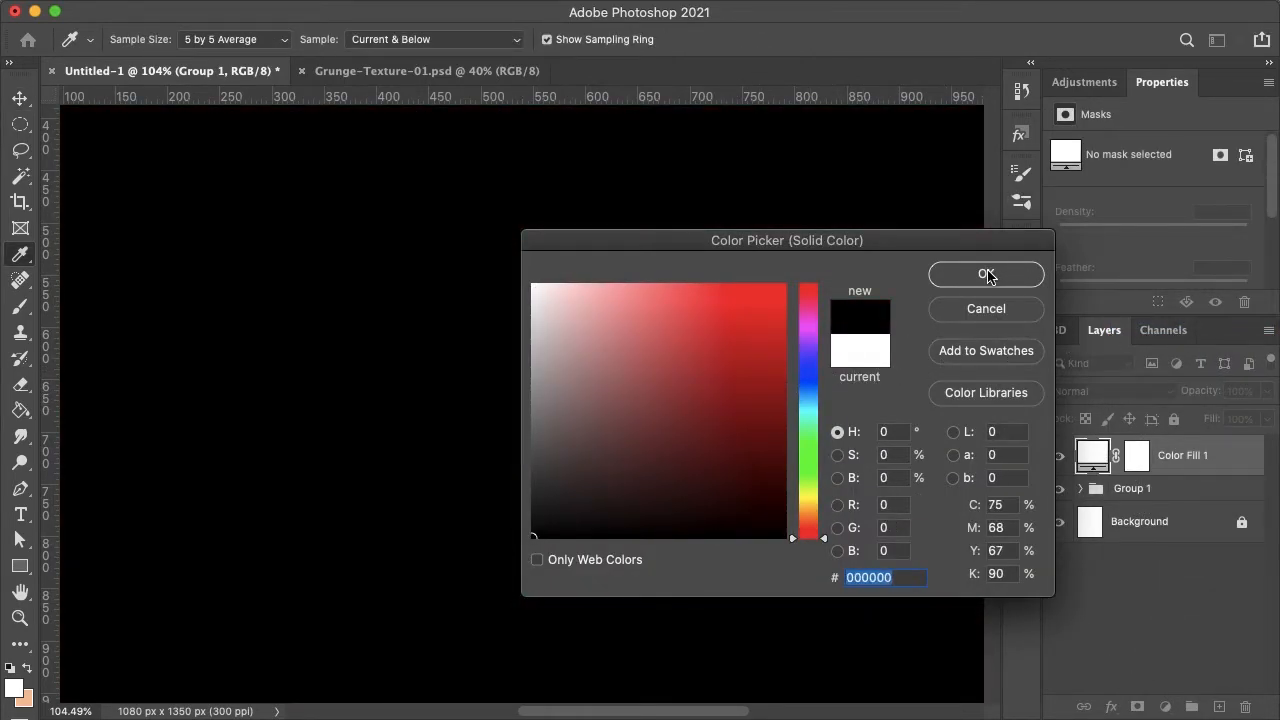
pyautogui.click(986, 275)
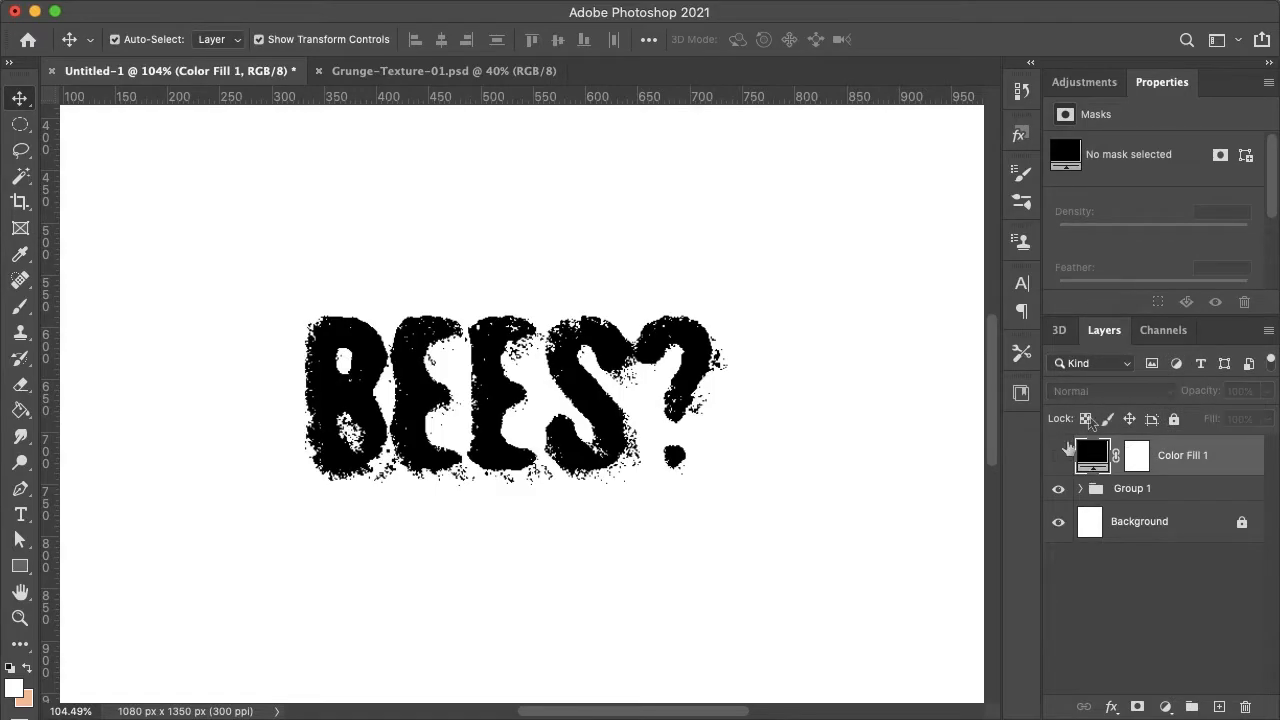
# Step: Load the RGB channel into Color Fill 1's mask, show the fill, and check transparency
pyautogui.click(1163, 330)
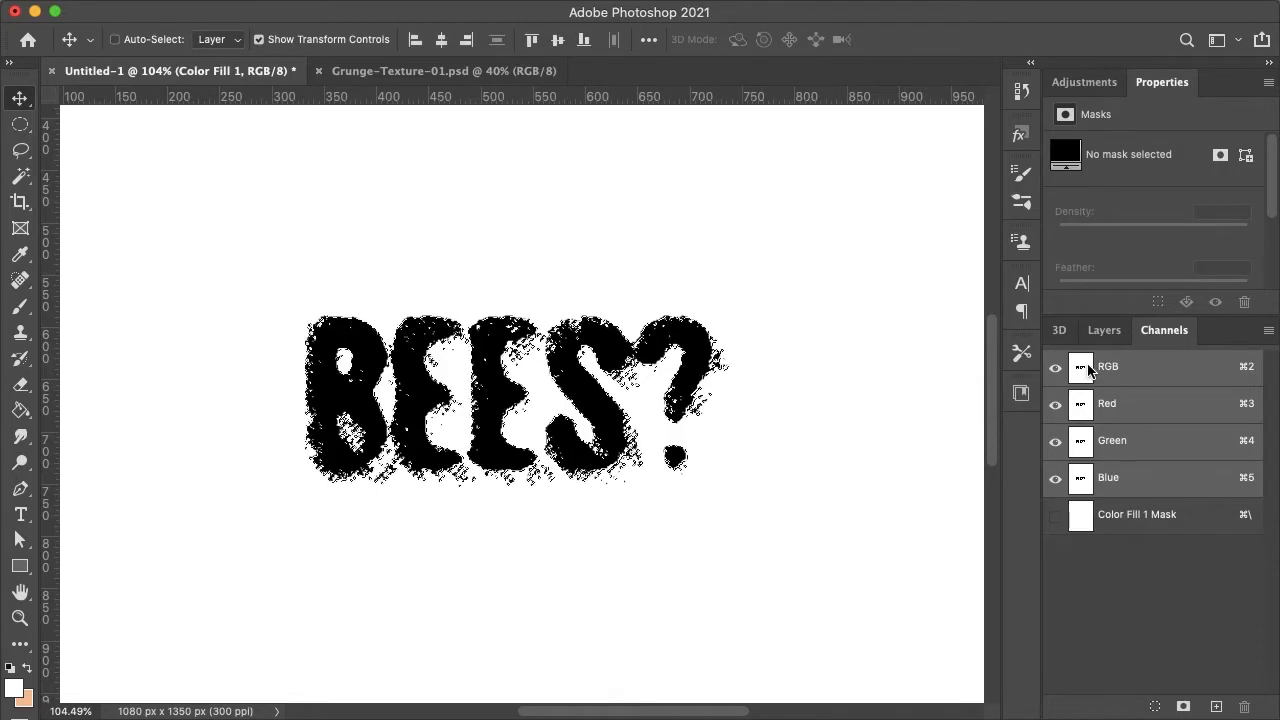
pyautogui.click(1104, 330)
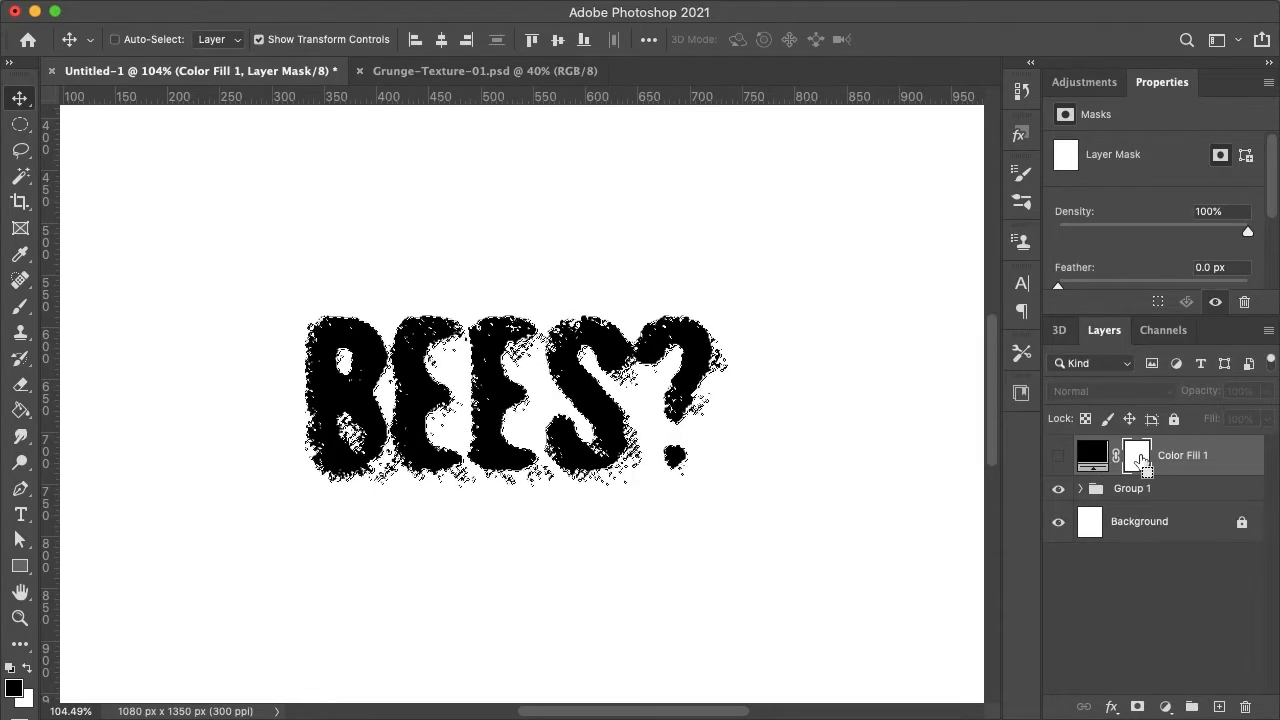
pyautogui.click(1137, 455)
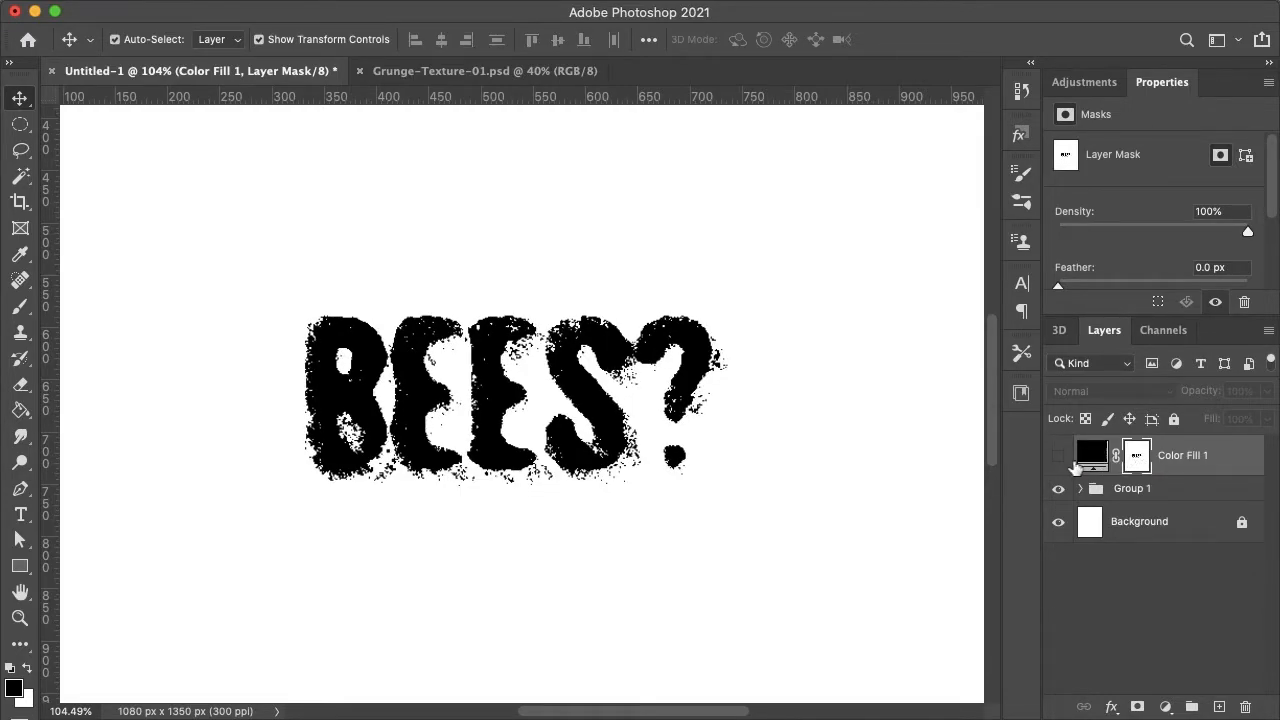
pyautogui.click(1058, 455)
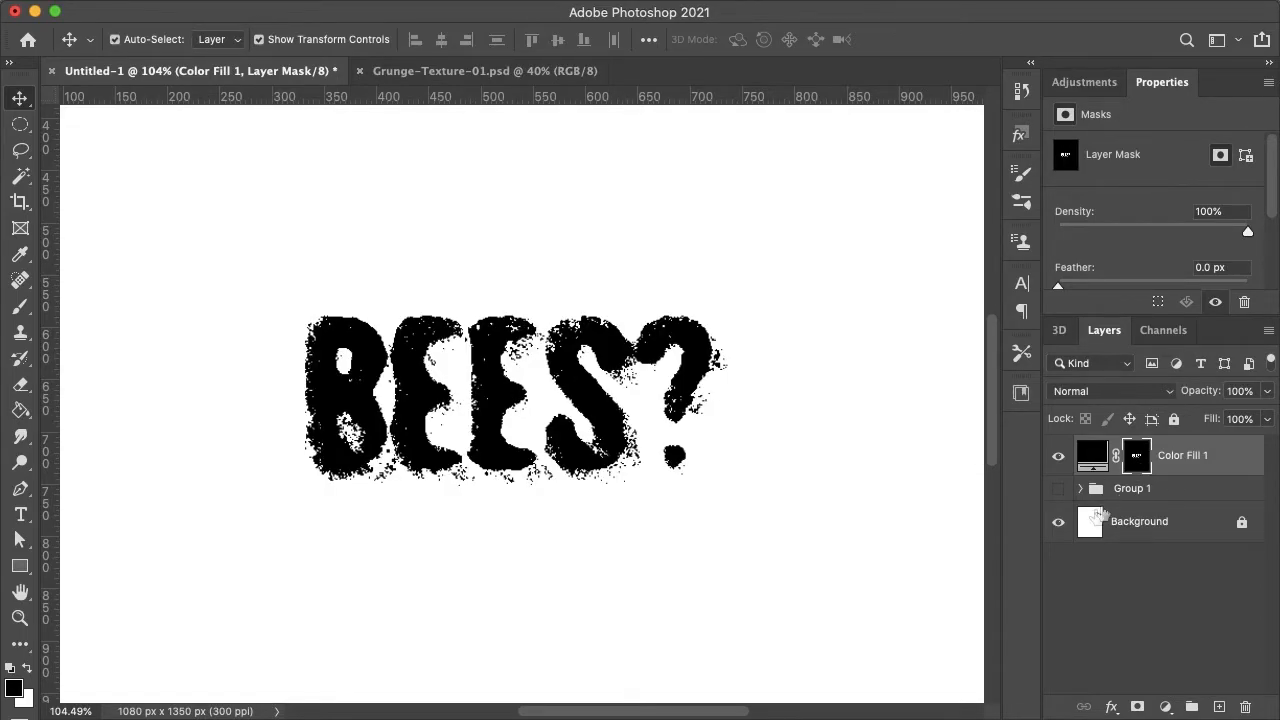
pyautogui.click(1058, 521)
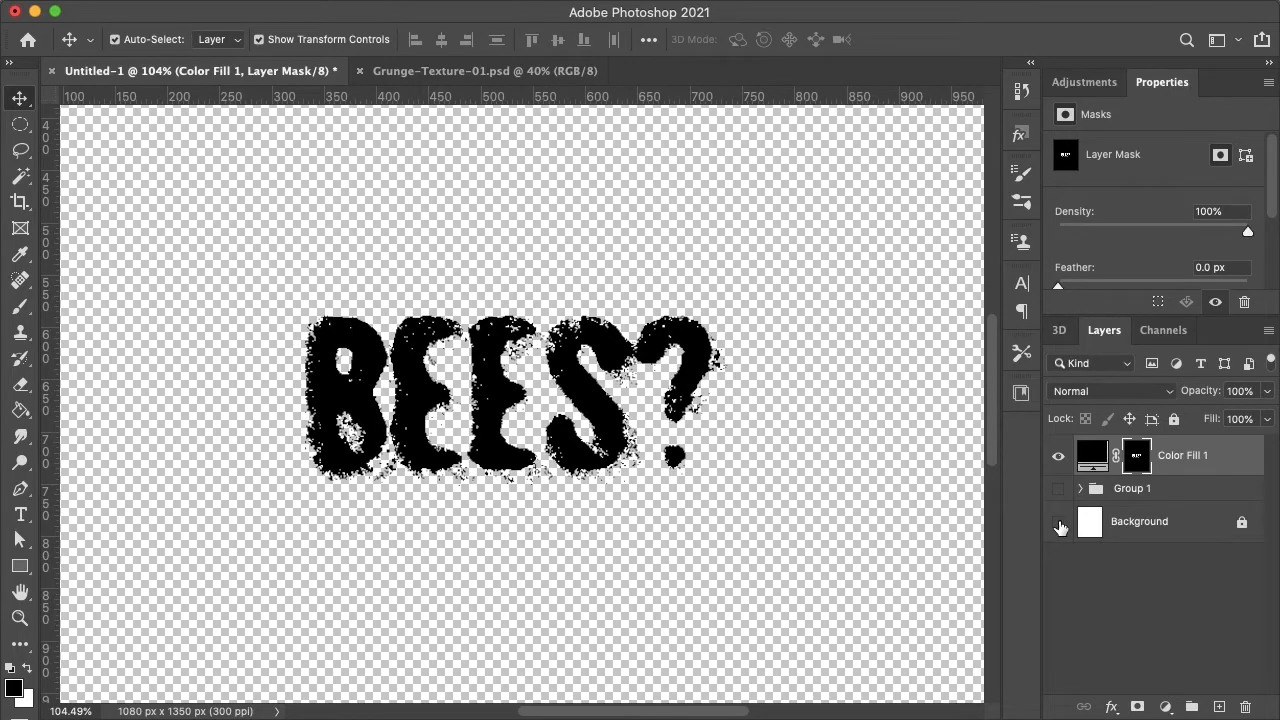
pyautogui.click(1058, 521)
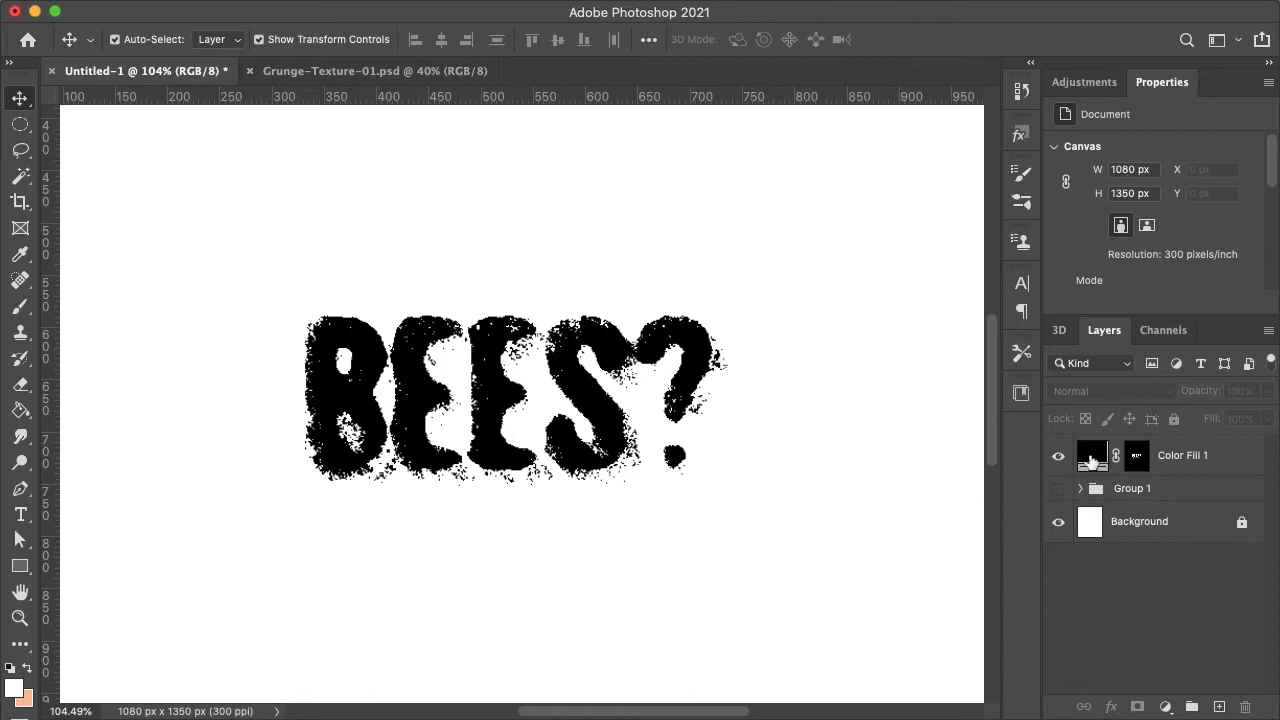
# Step: Recolor the Color Fill 1 layer from black to muted brown #9f7e63 after trying purple
pyautogui.doubleClick(1091, 455)
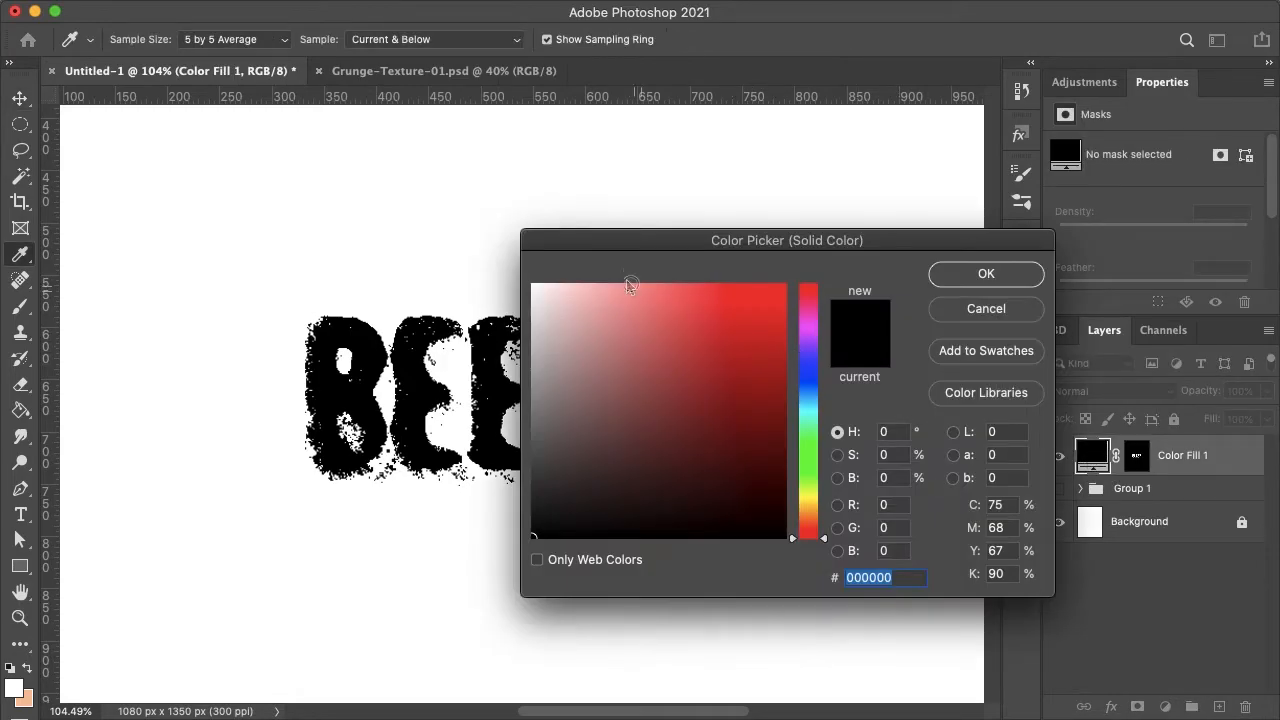
pyautogui.moveTo(786, 240); pyautogui.dragTo(989, 112)
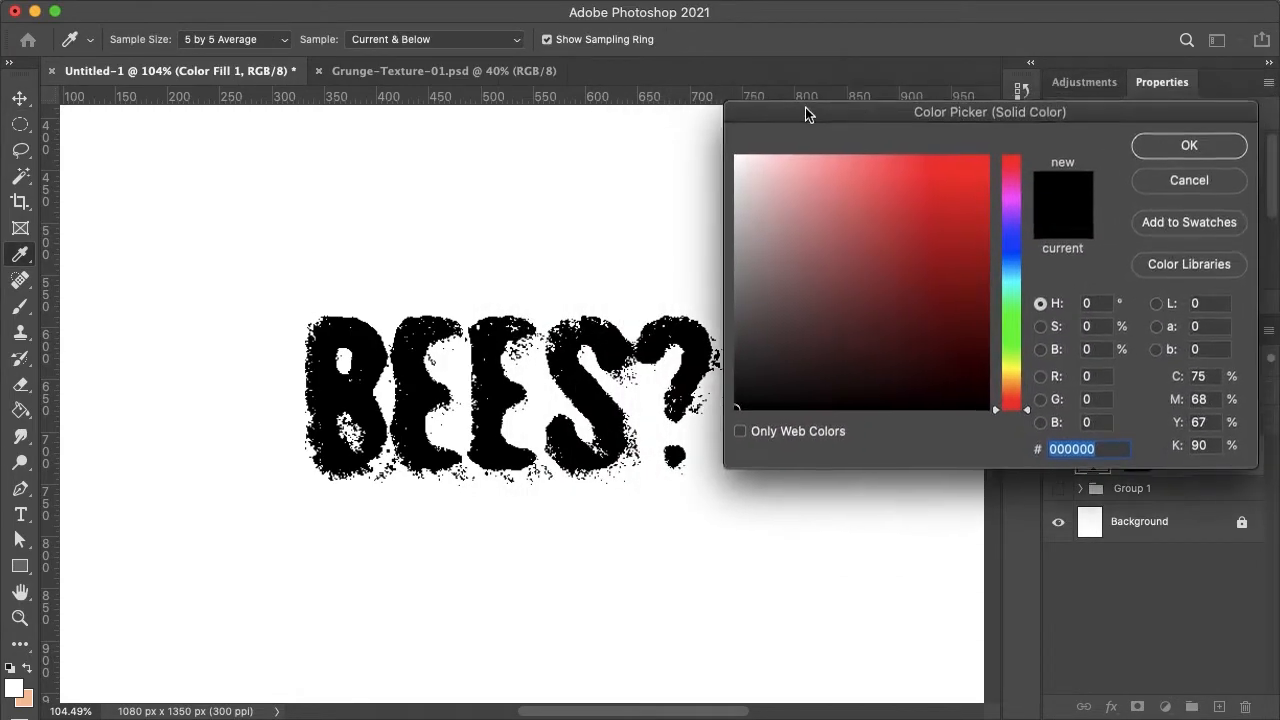
pyautogui.click(925, 256)
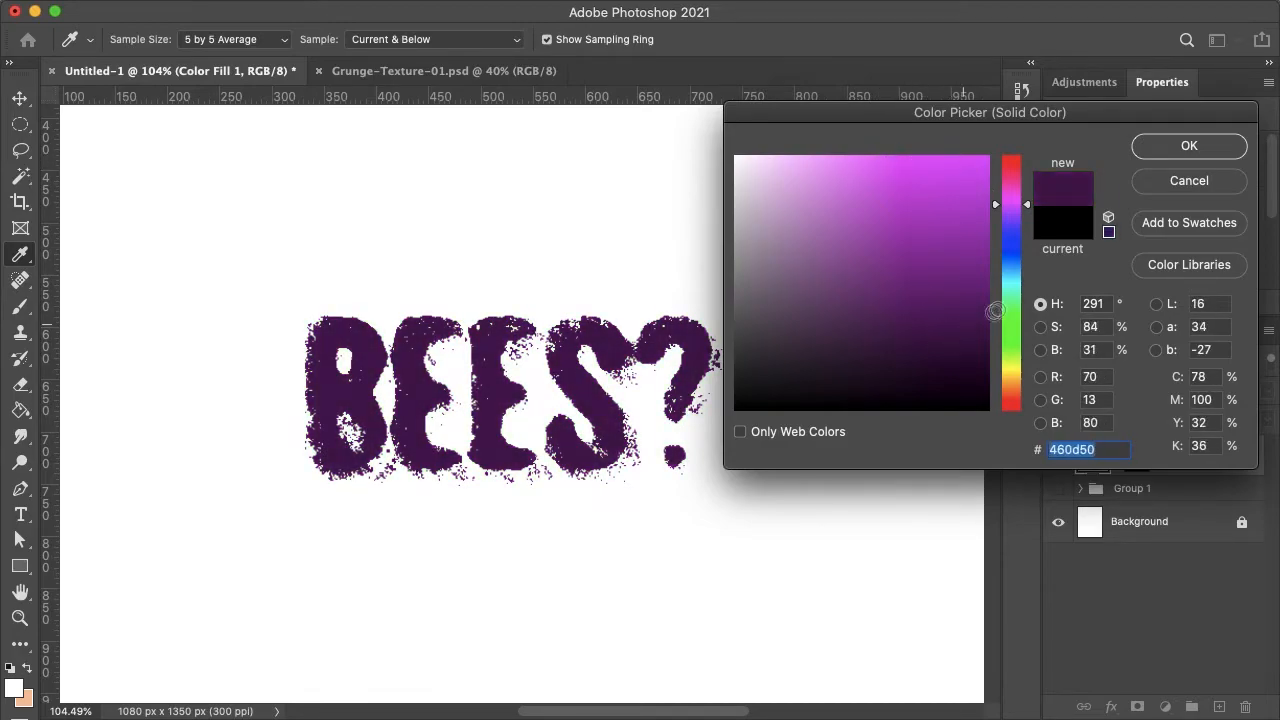
pyautogui.click(1012, 393)
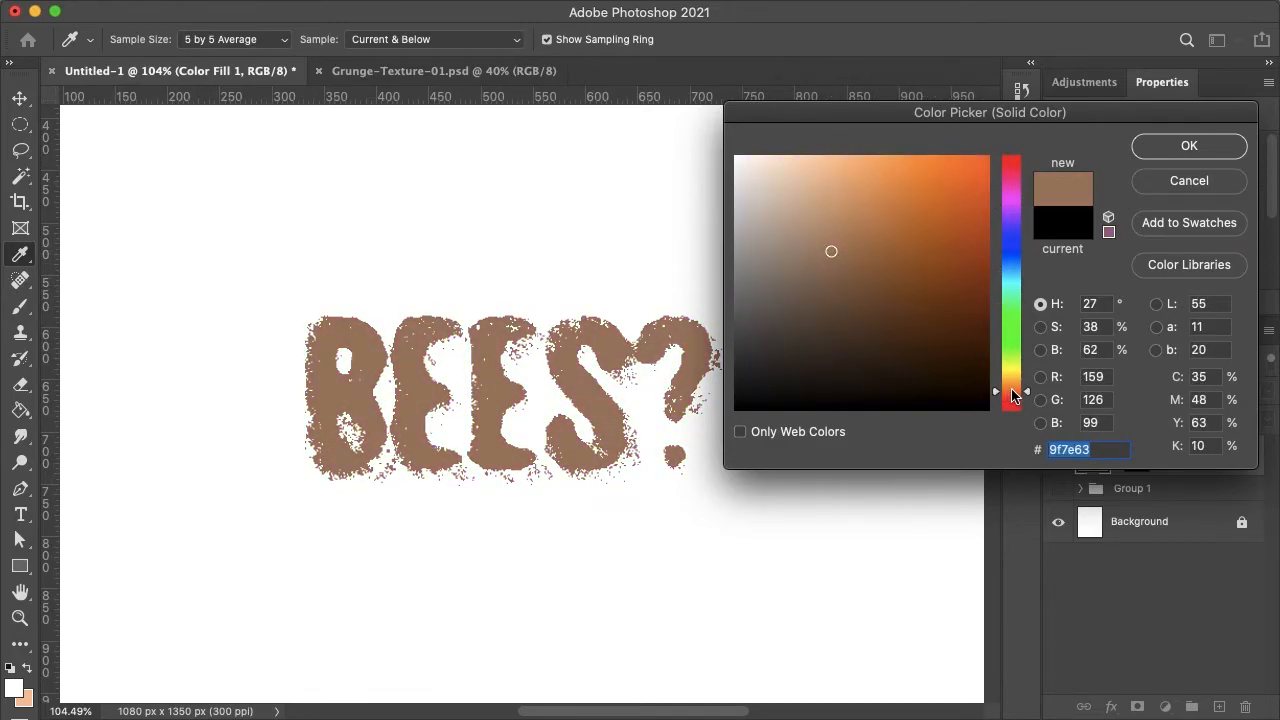